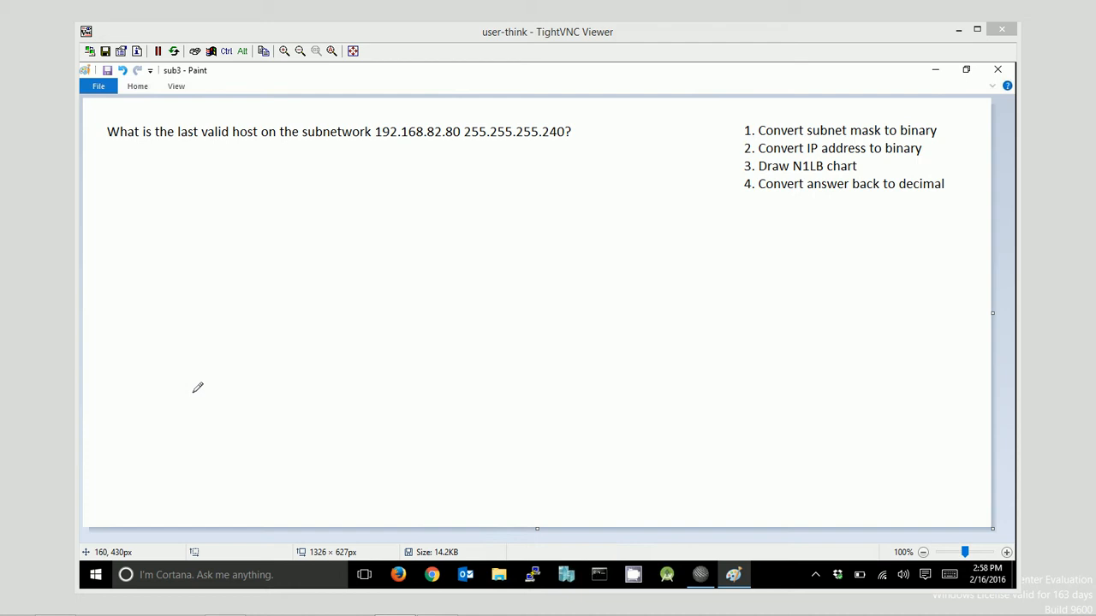
mouse_move(377, 140)
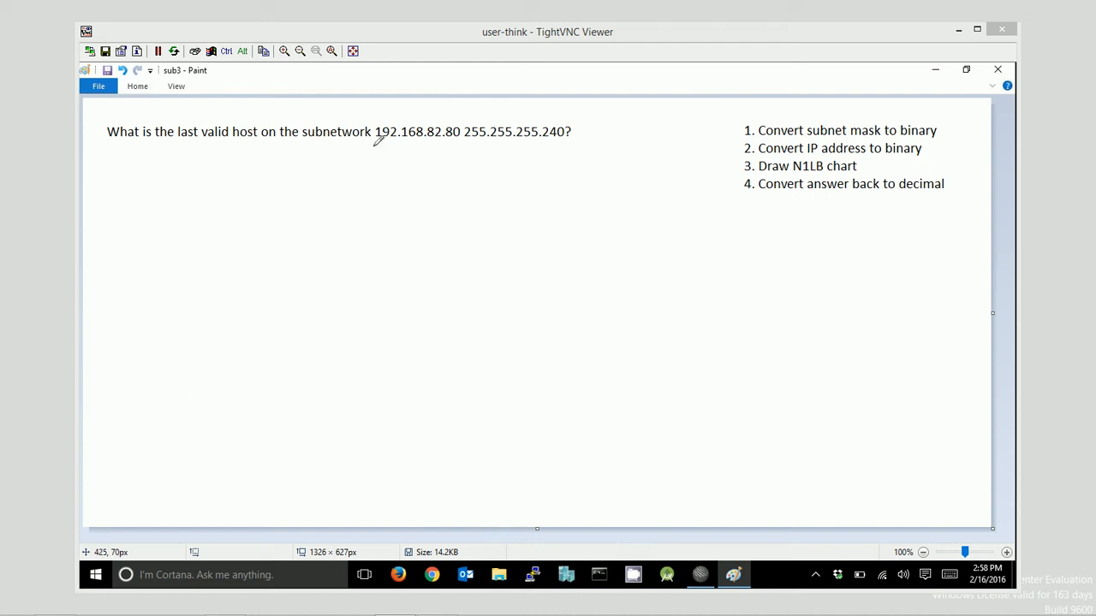
Underline the IP address 192.168.82.80 and the subnet mask 255.255.255.240 in the question
drag(373, 142, 459, 142)
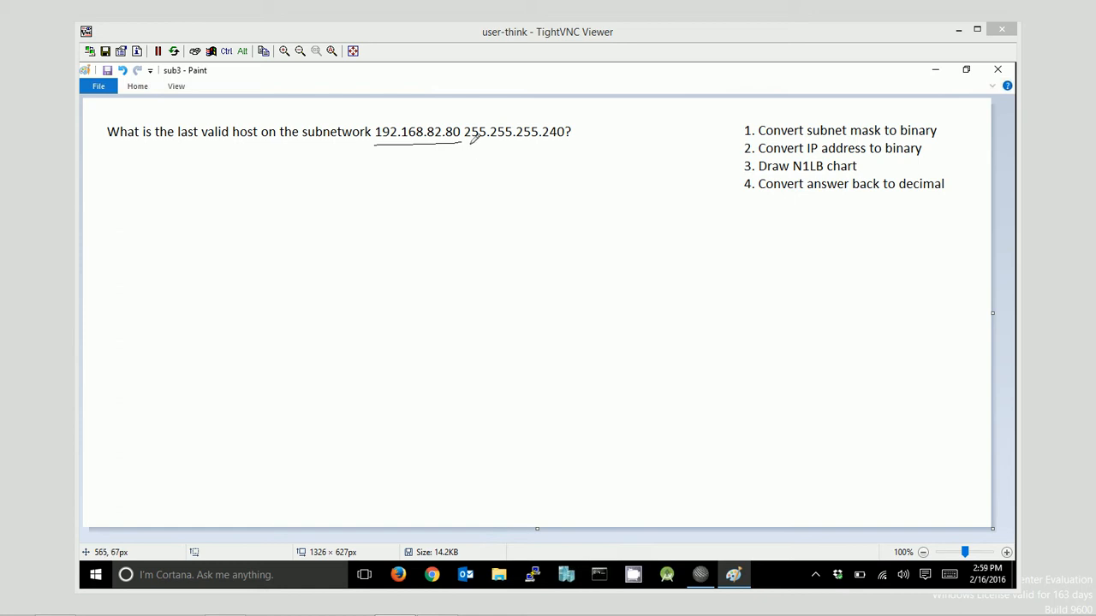
drag(470, 142, 566, 142)
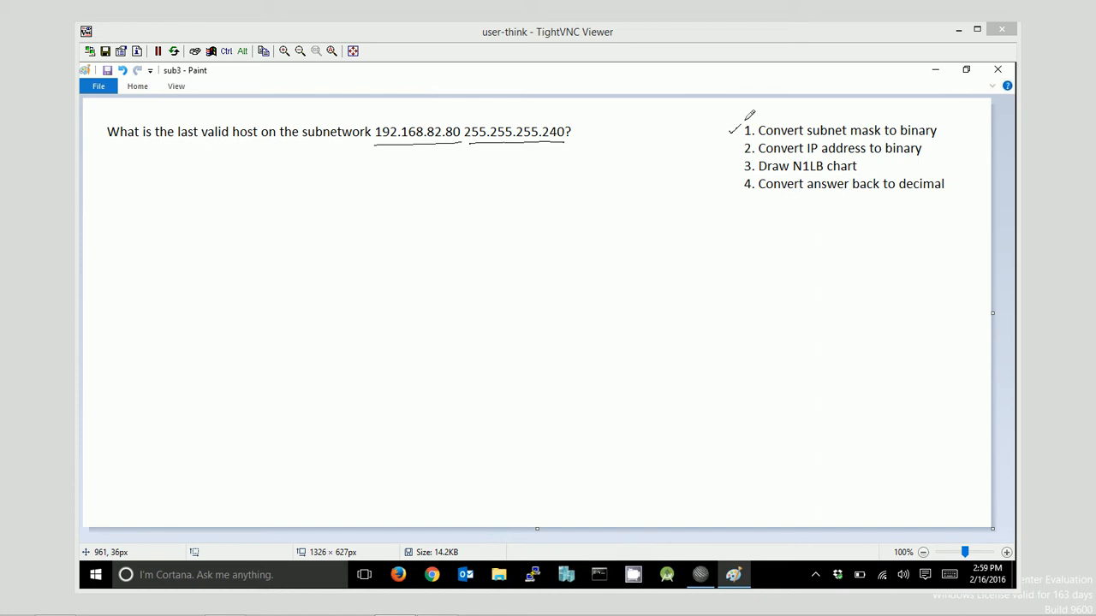
mouse_move(747, 117)
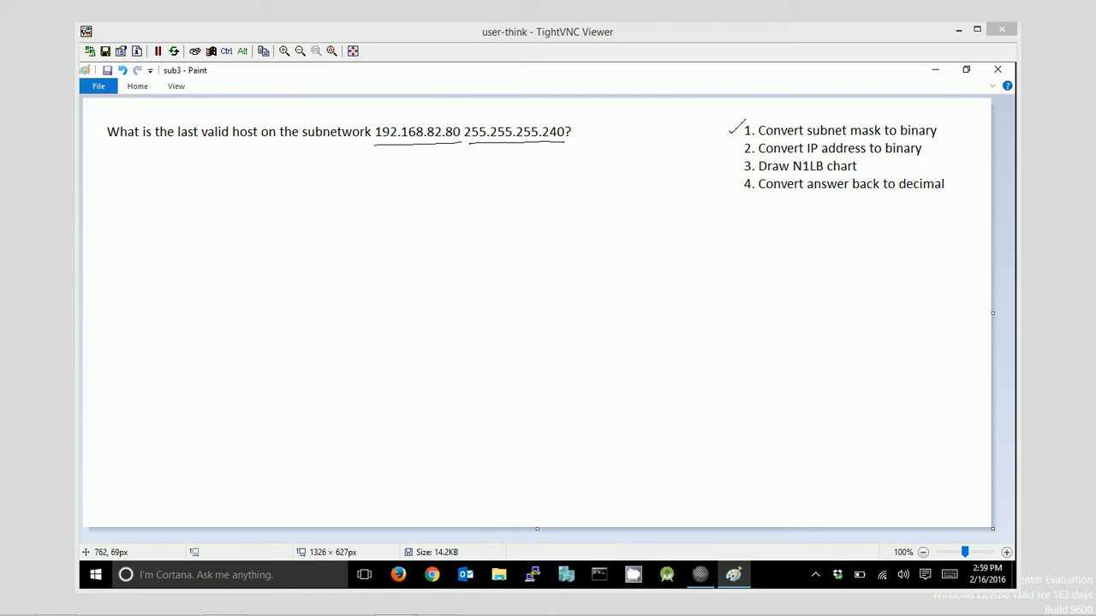
mouse_move(479, 151)
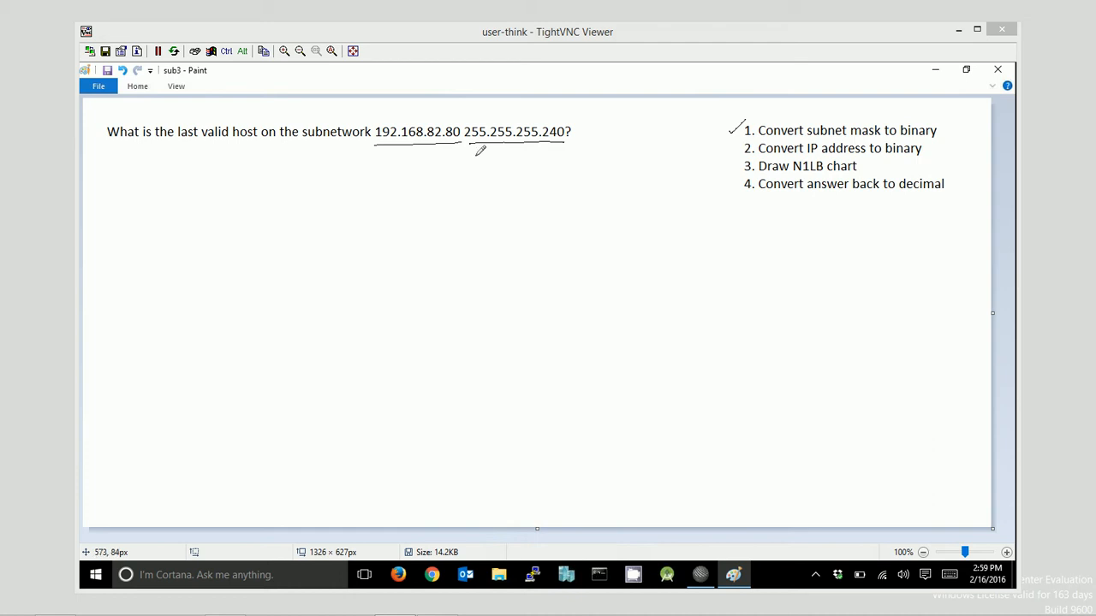
mouse_move(480, 145)
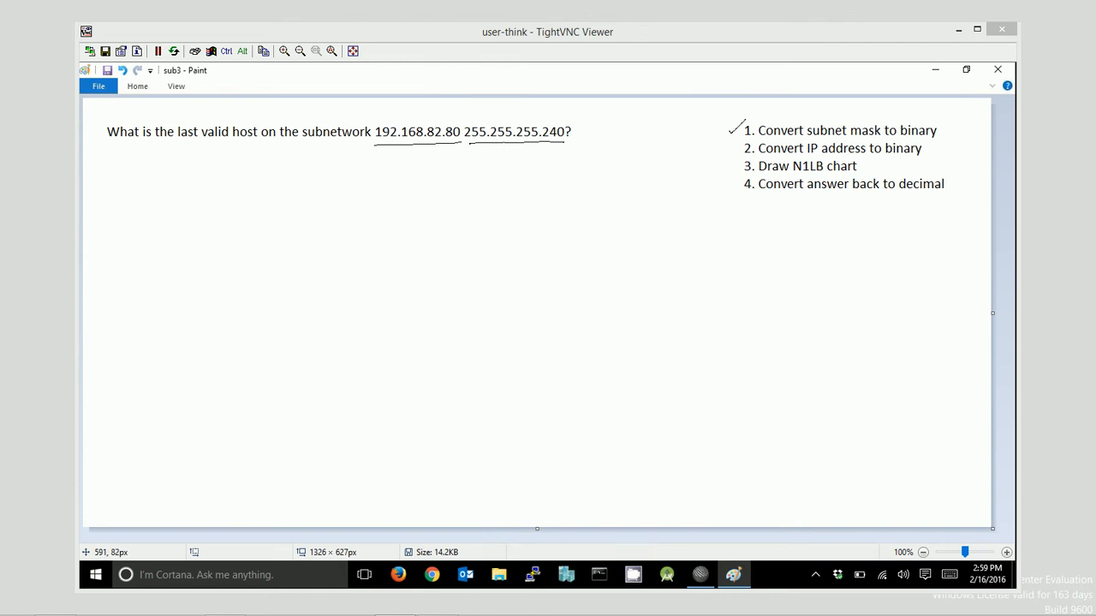
mouse_move(132, 230)
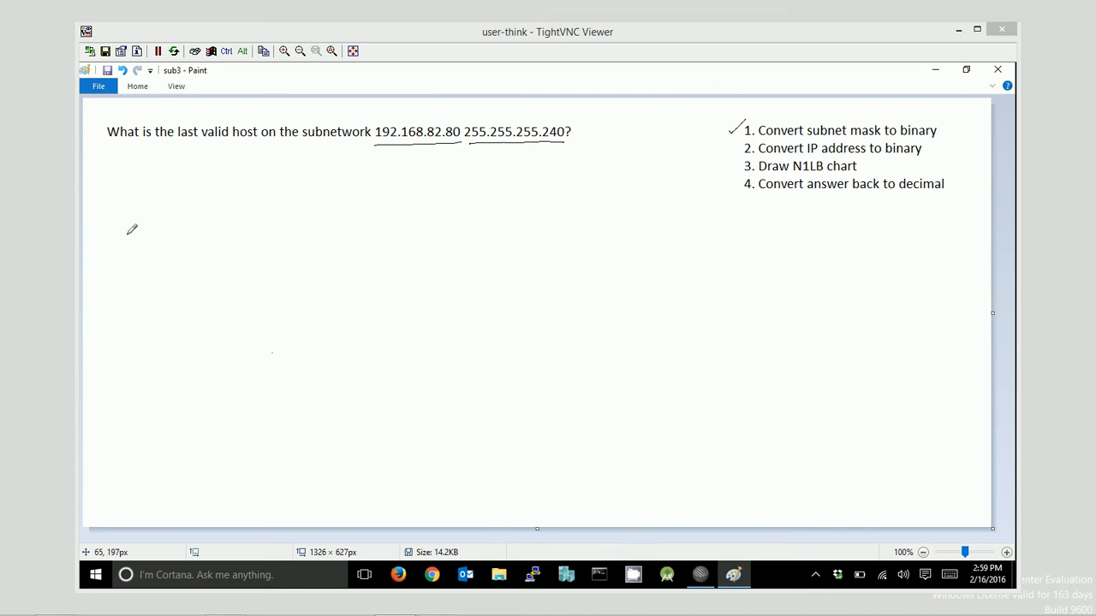
Handwrite the mask in binary: 11111111.11111111.11111111.11110000 below the question
drag(123, 215, 123, 238)
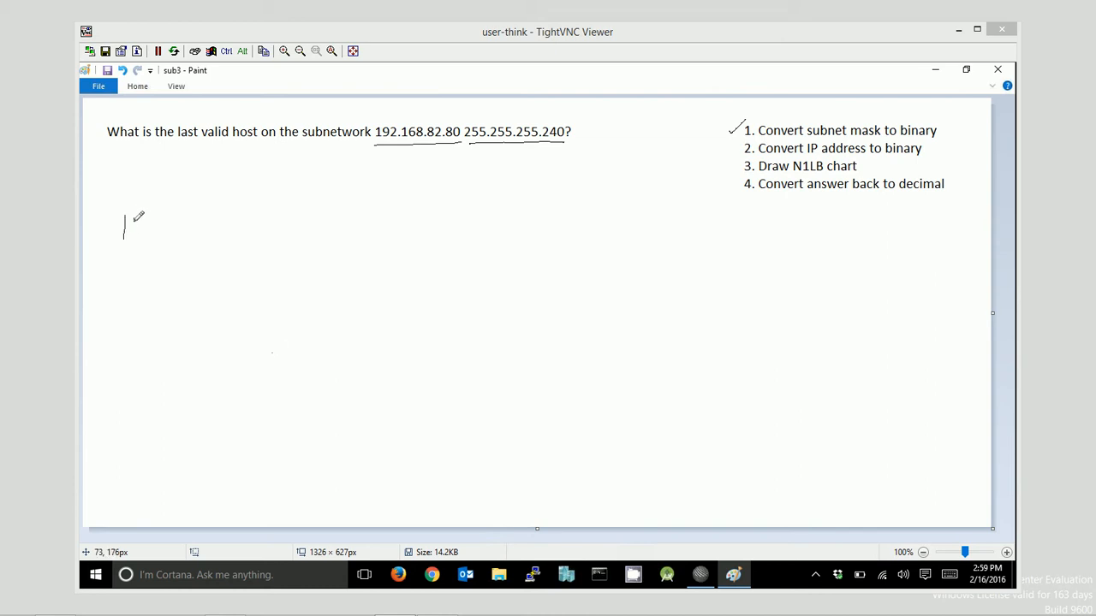
drag(124, 226, 226, 226)
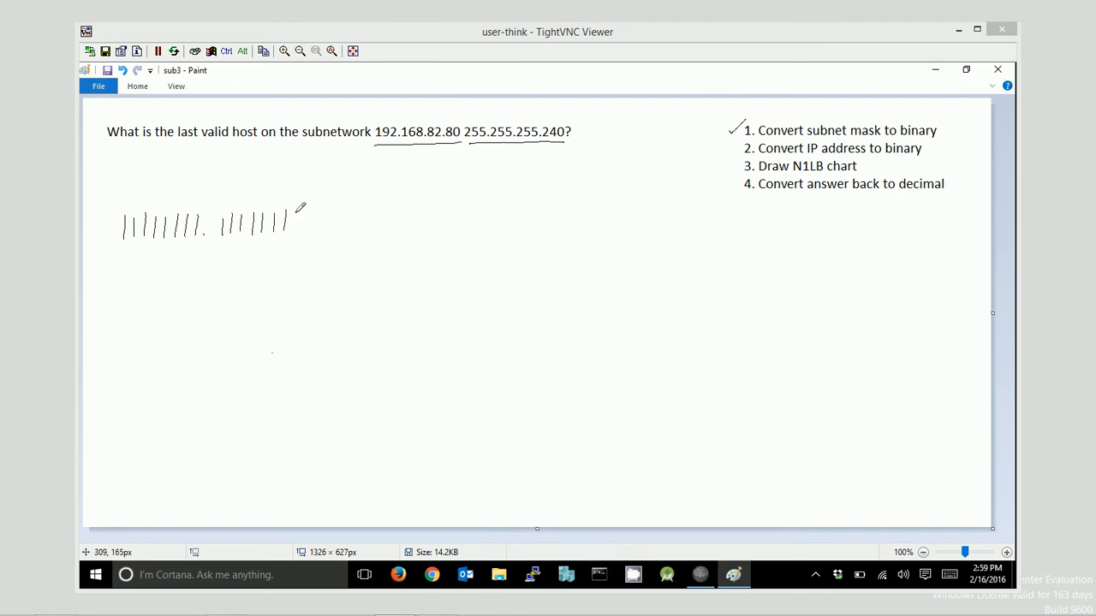
drag(308, 220, 363, 219)
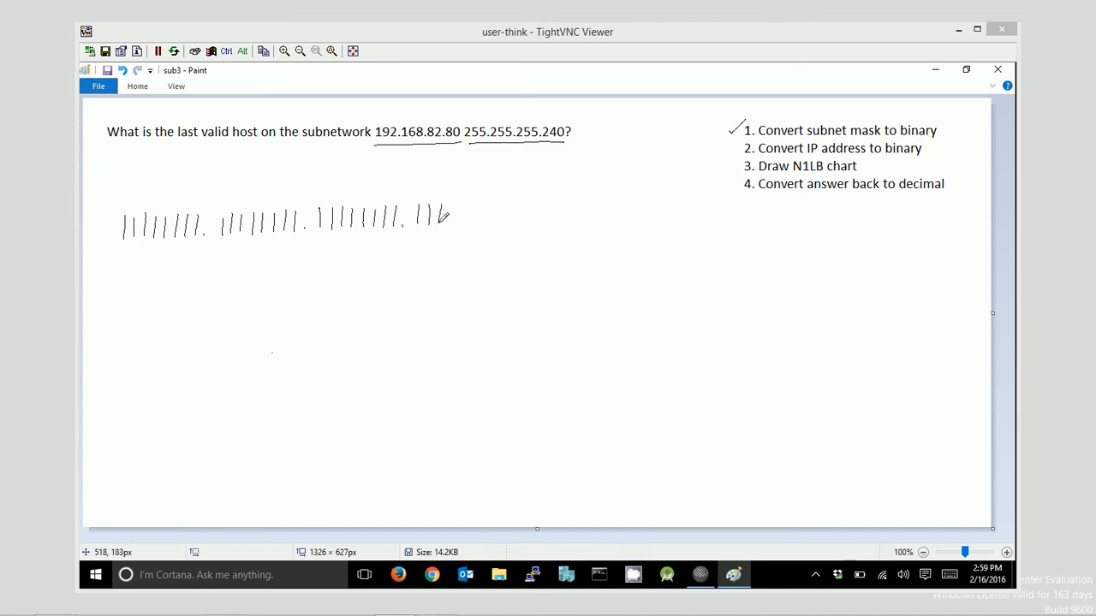
drag(463, 216, 514, 215)
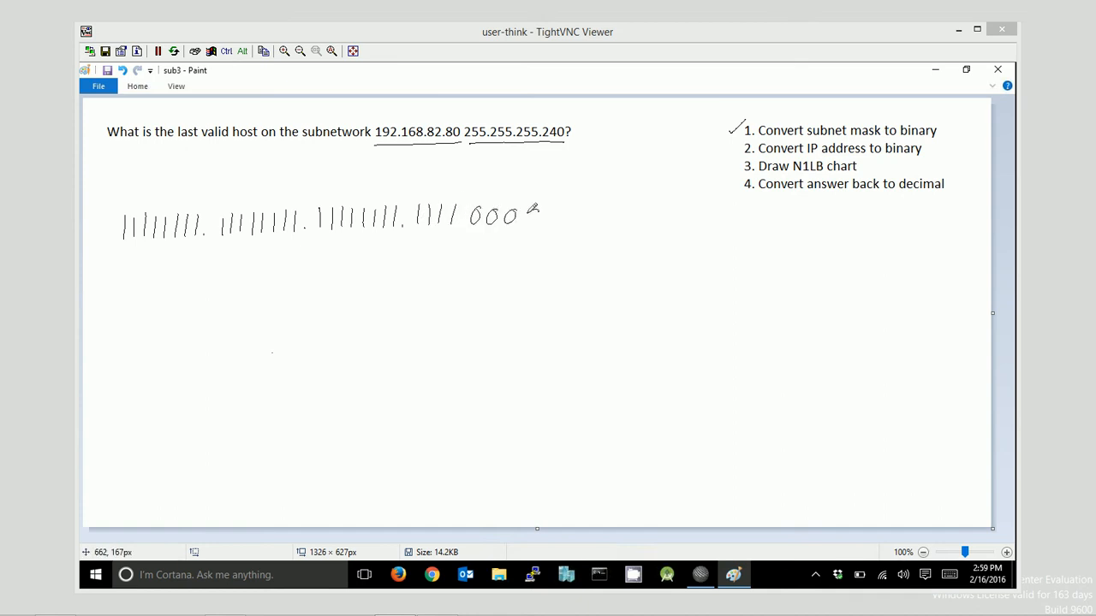
drag(522, 214, 539, 219)
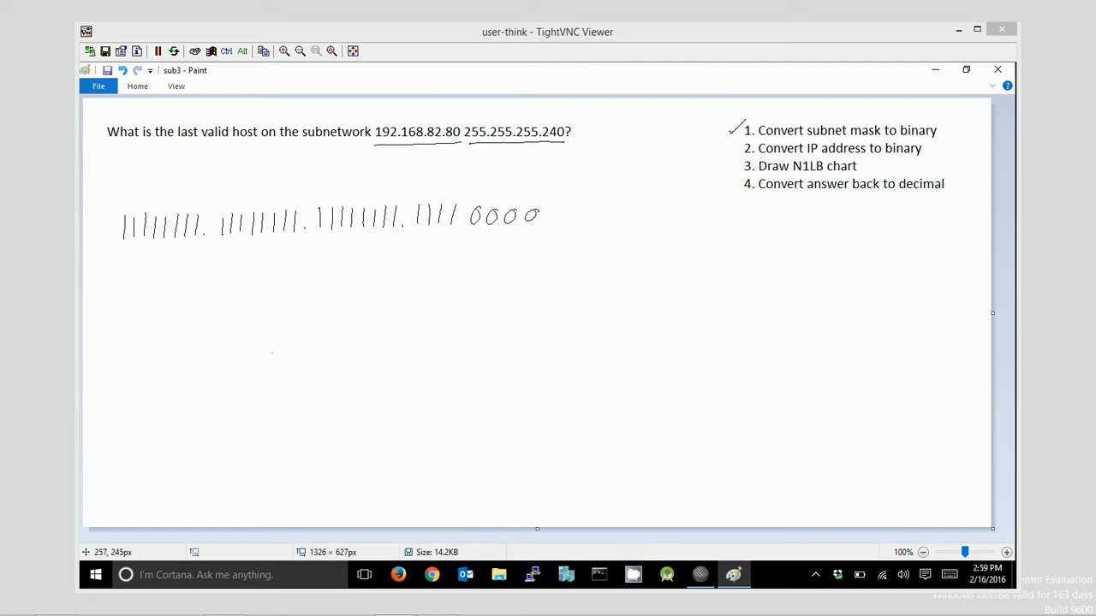
mouse_move(329, 239)
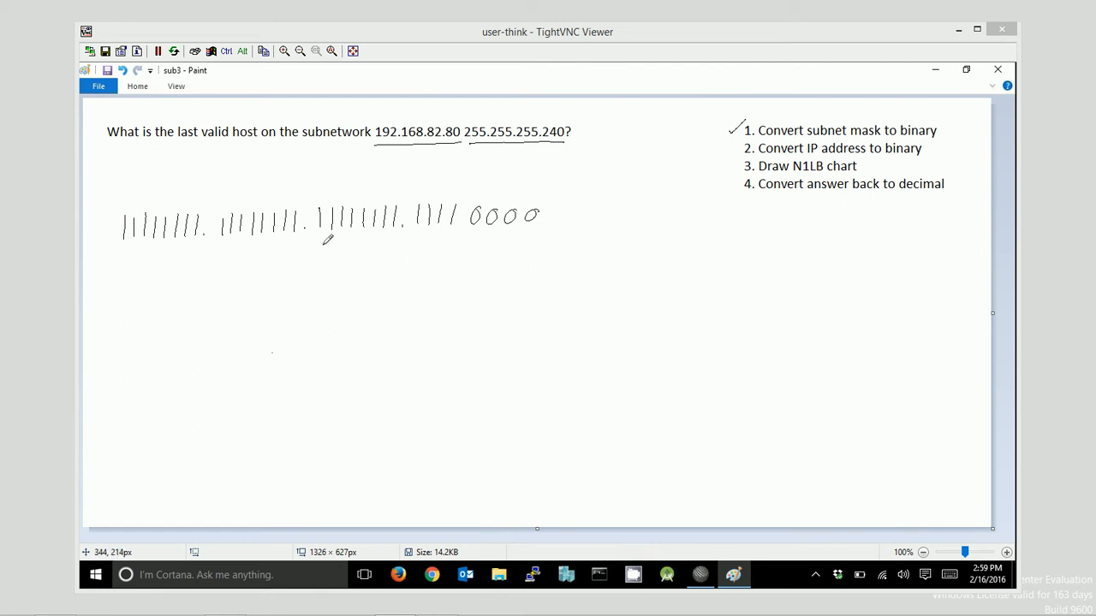
mouse_move(446, 233)
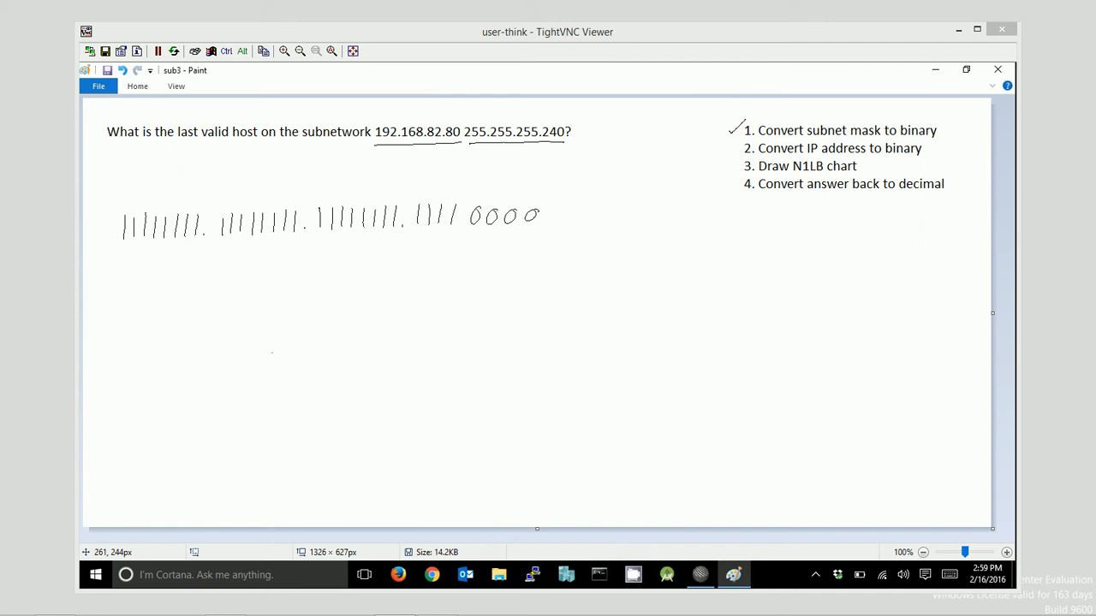
Label the ones "Network", draw a vertical line before 0000, and label the zeros "Host"
drag(257, 180, 328, 184)
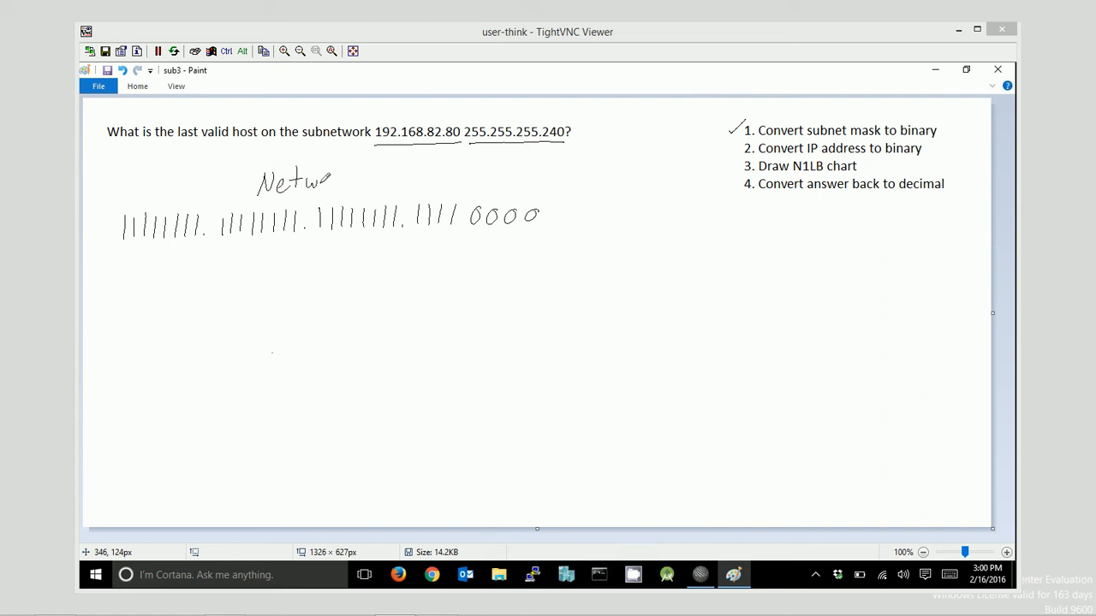
drag(325, 180, 368, 185)
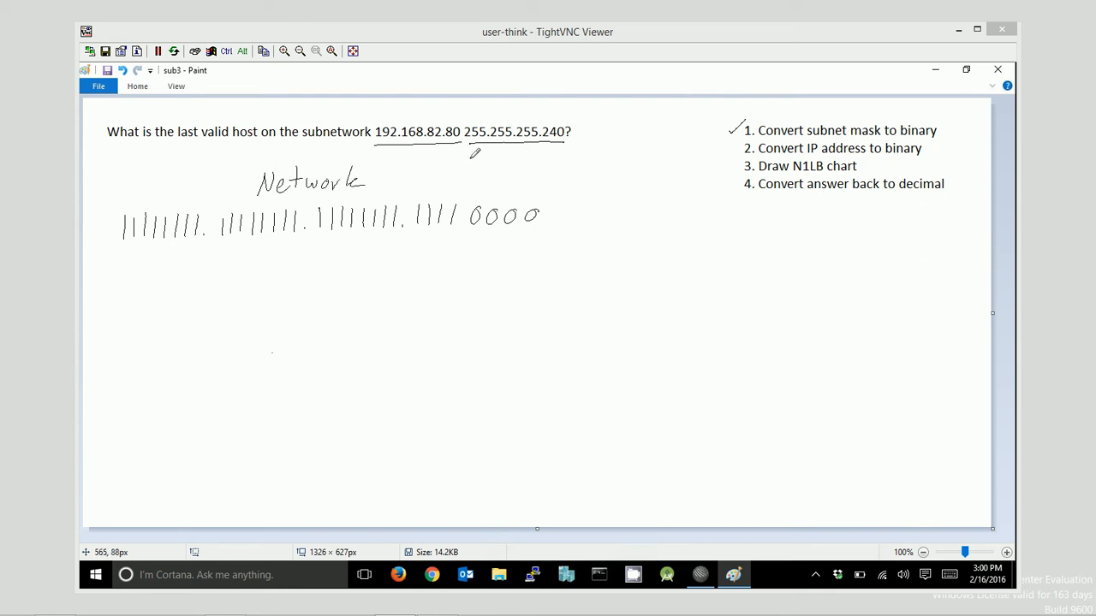
drag(465, 152, 462, 391)
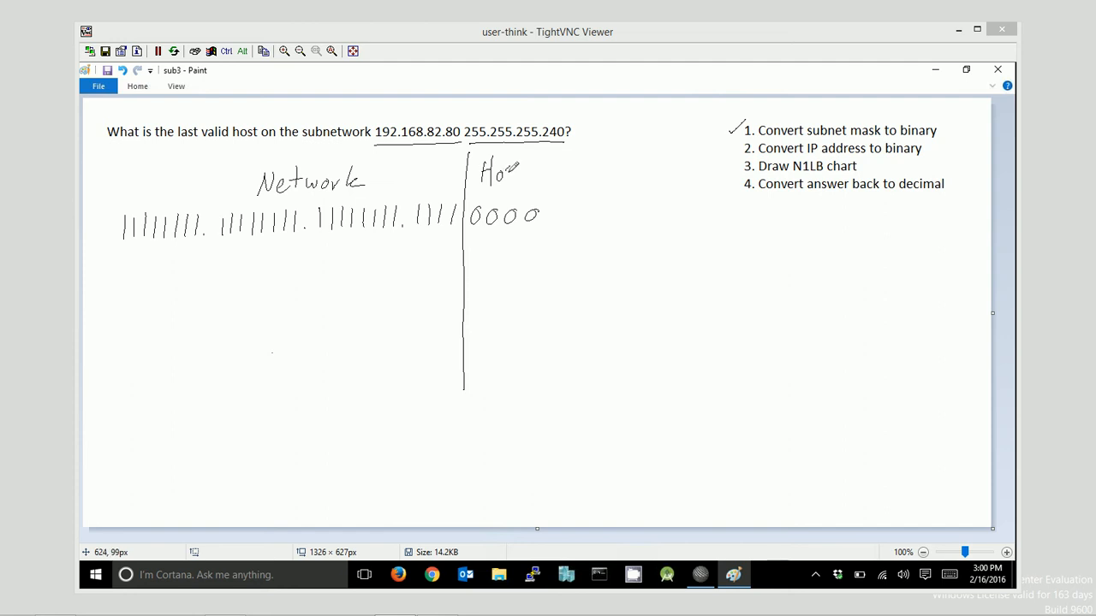
drag(511, 180, 528, 167)
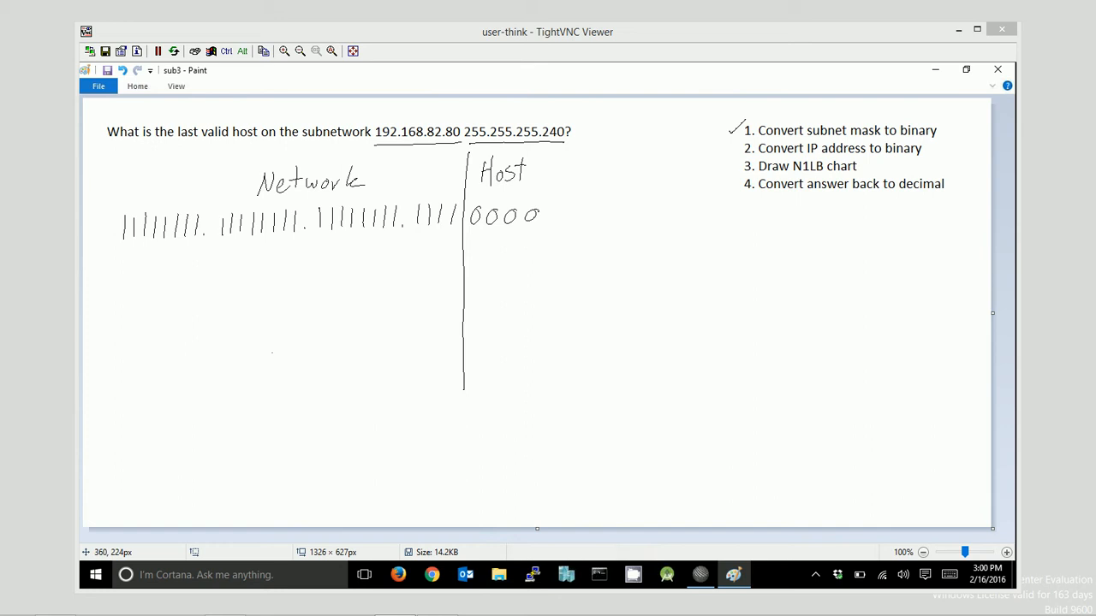
mouse_move(274, 349)
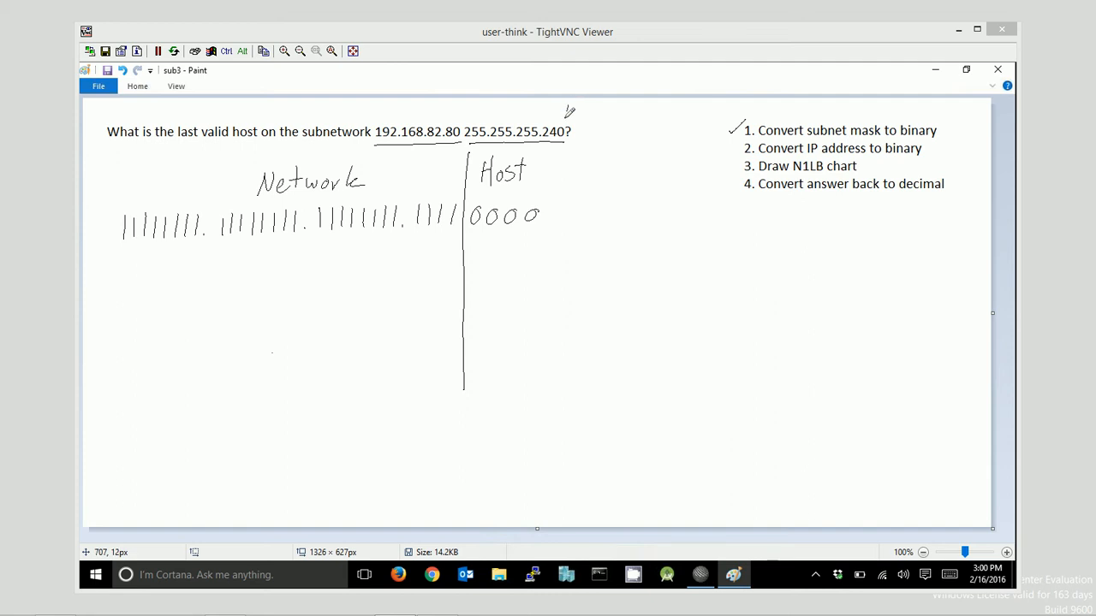
Handwrite 192.168.82. followed by a blank dash near the top right
drag(565, 117, 617, 117)
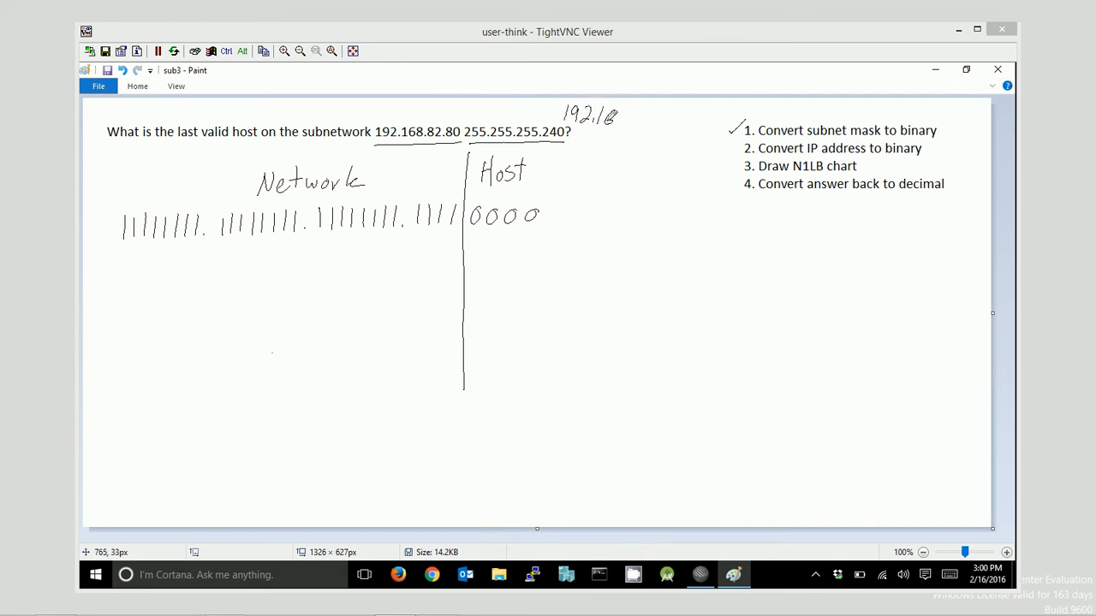
drag(616, 117, 660, 123)
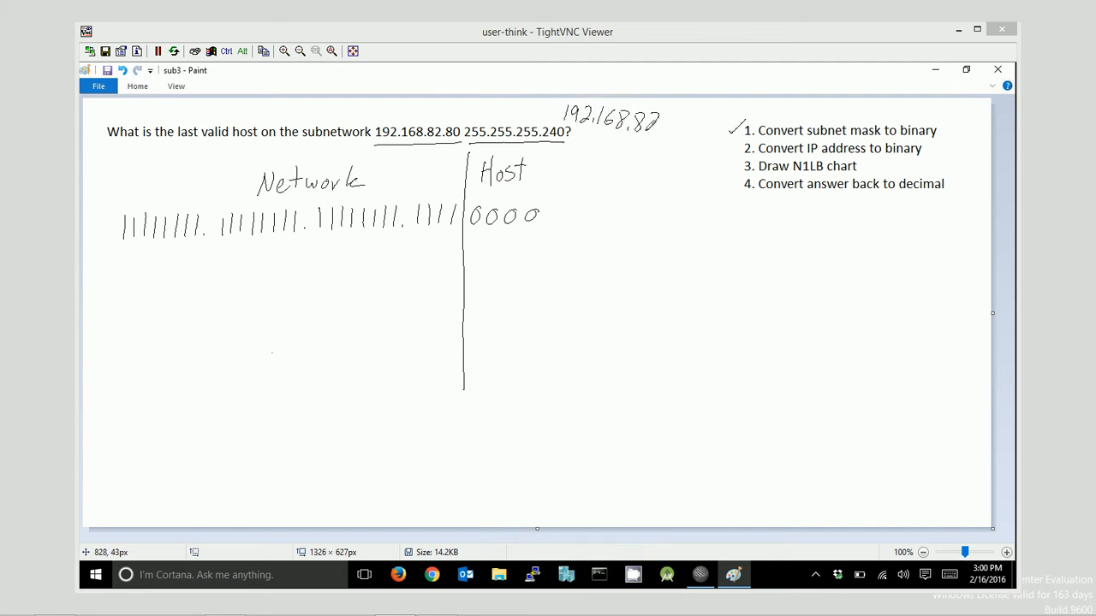
drag(668, 128, 720, 128)
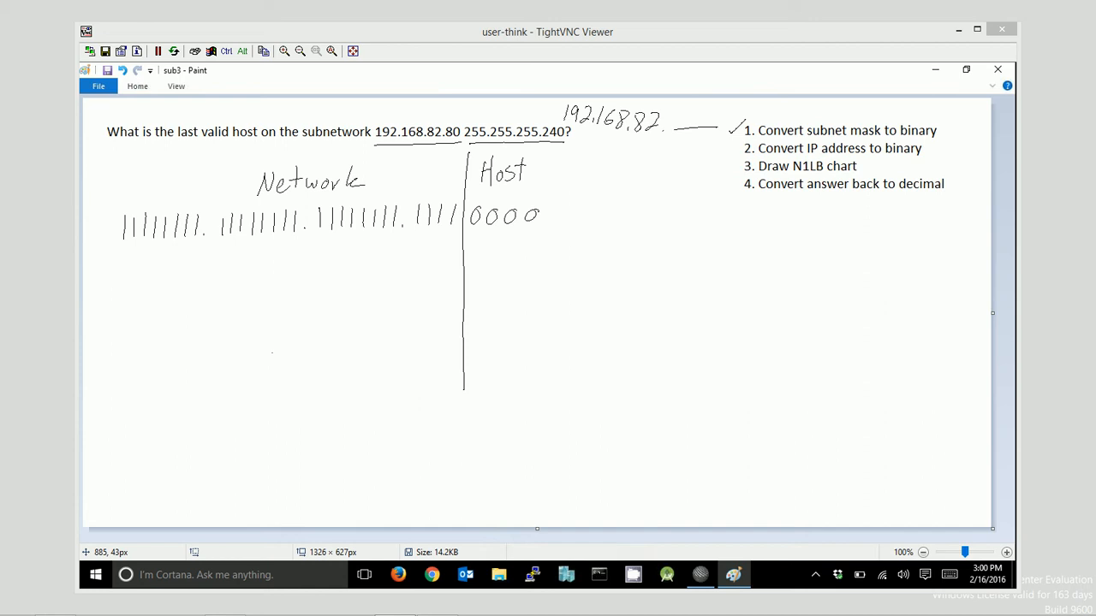
mouse_move(466, 125)
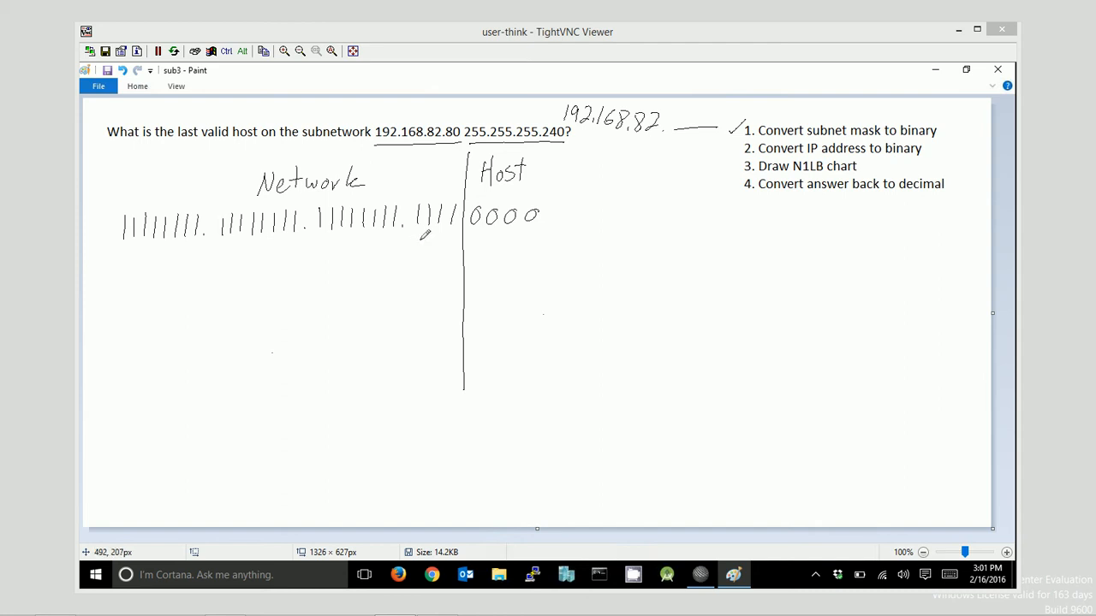
Write the IP's last-octet bits under the mask and label the chart rows N, 1, L, B
drag(419, 231, 415, 254)
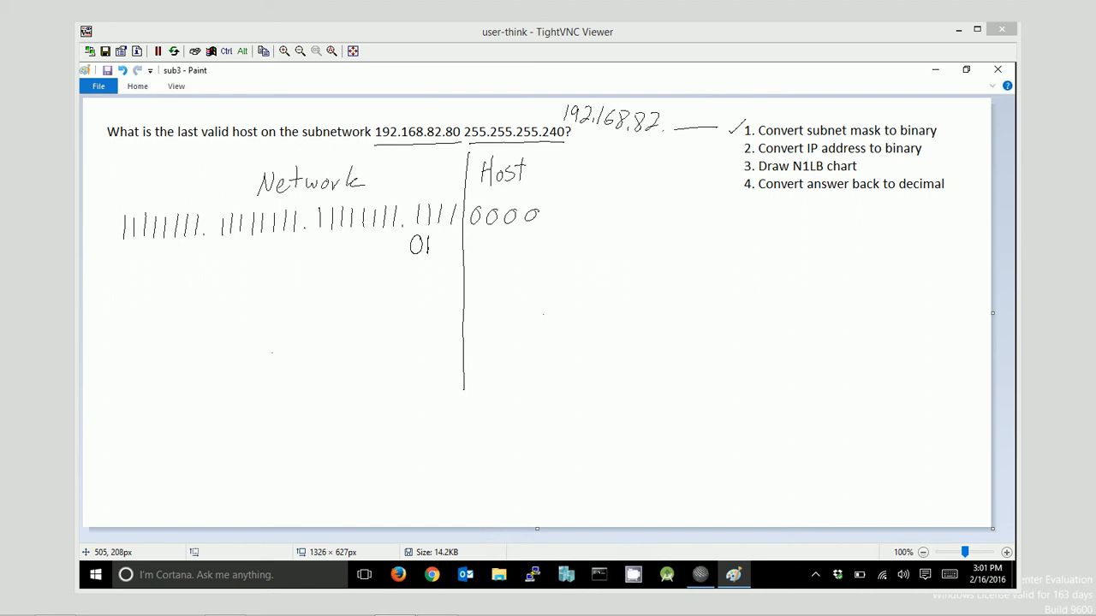
drag(439, 238, 442, 254)
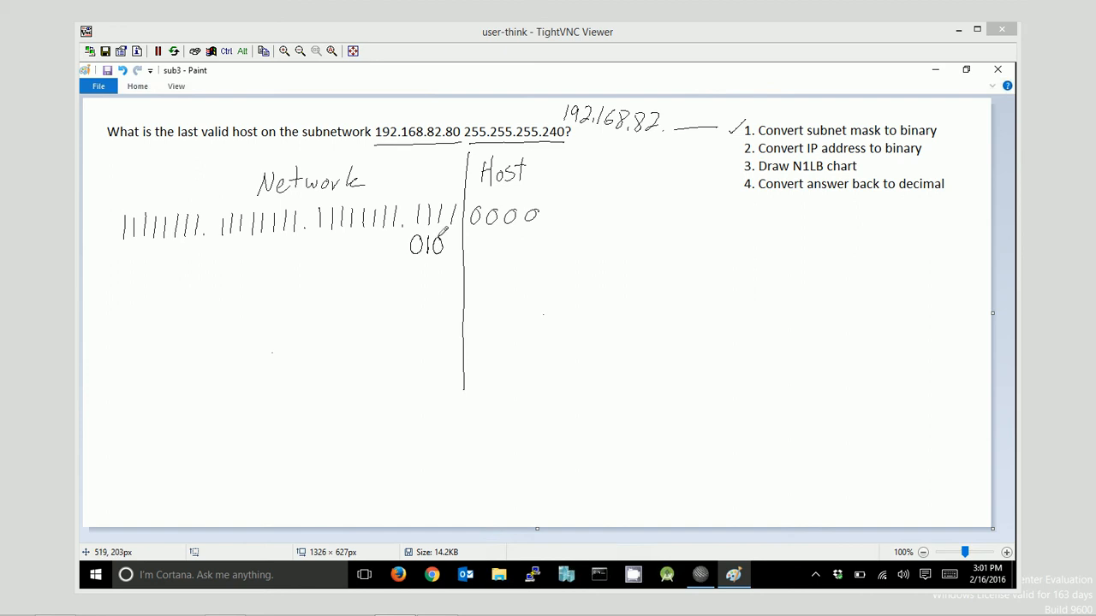
drag(445, 236, 449, 254)
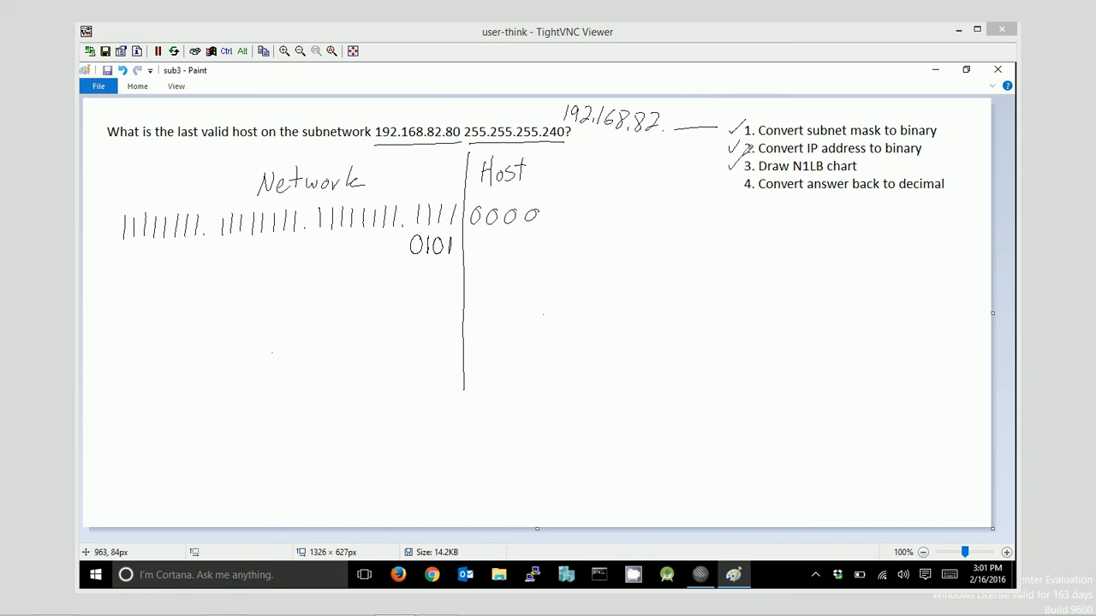
mouse_move(387, 284)
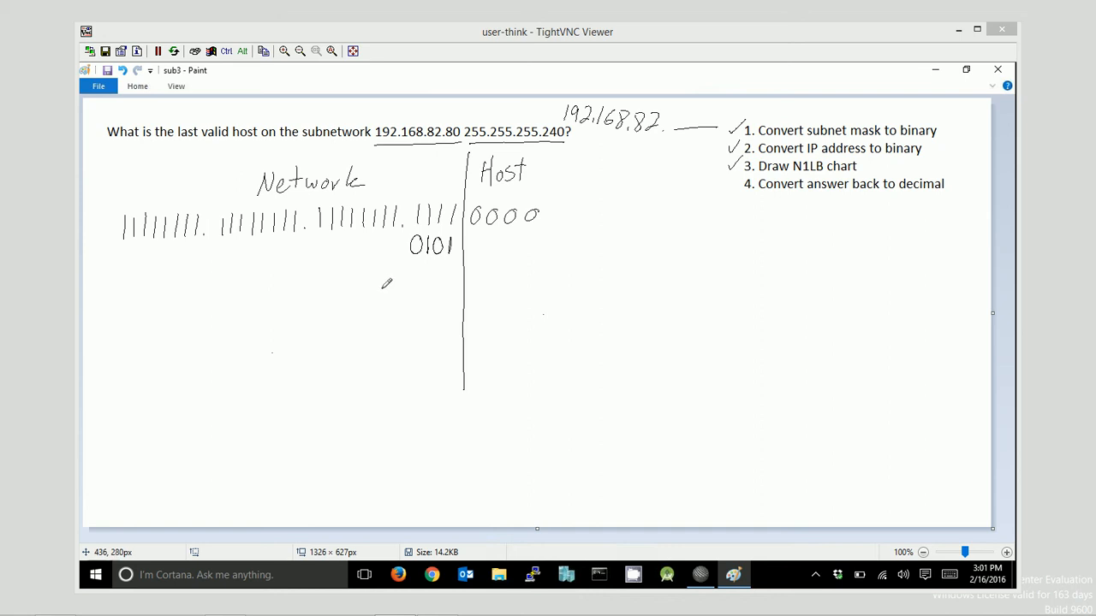
drag(386, 265, 390, 322)
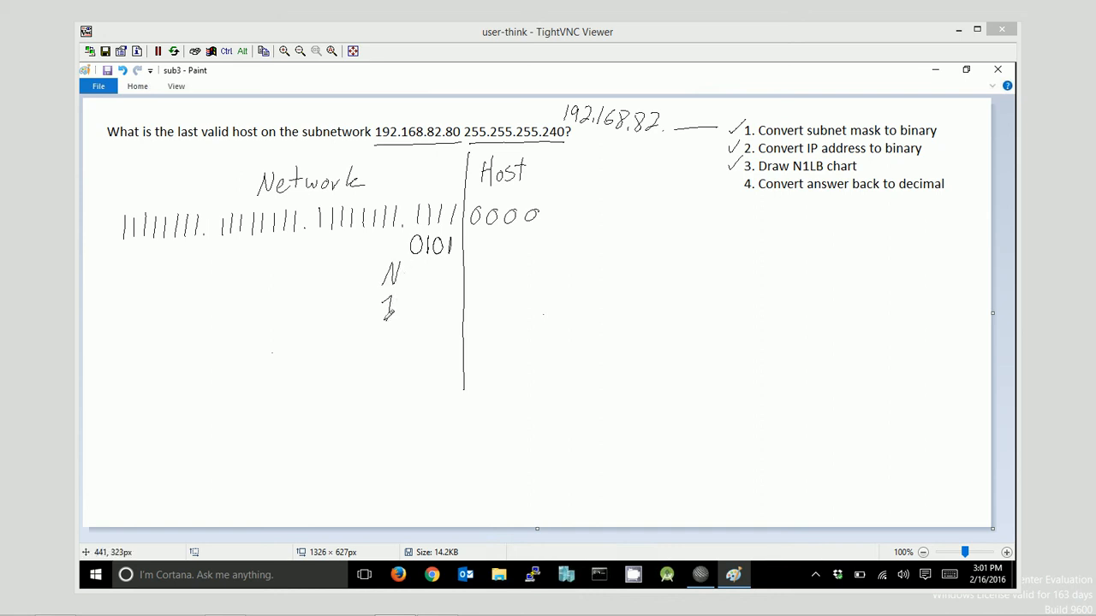
drag(377, 300, 377, 402)
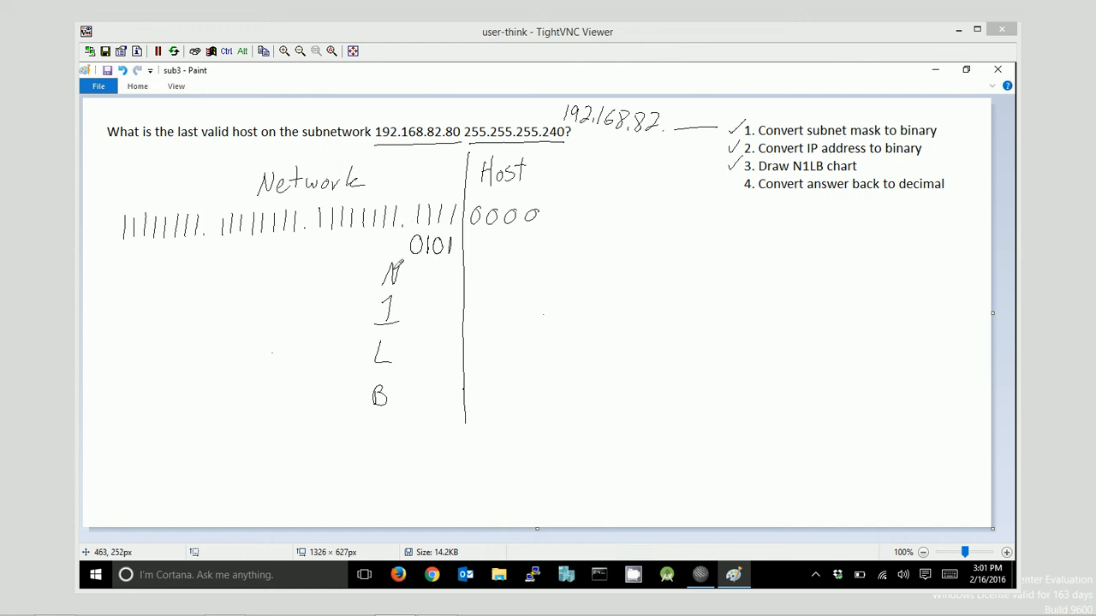
mouse_move(351, 349)
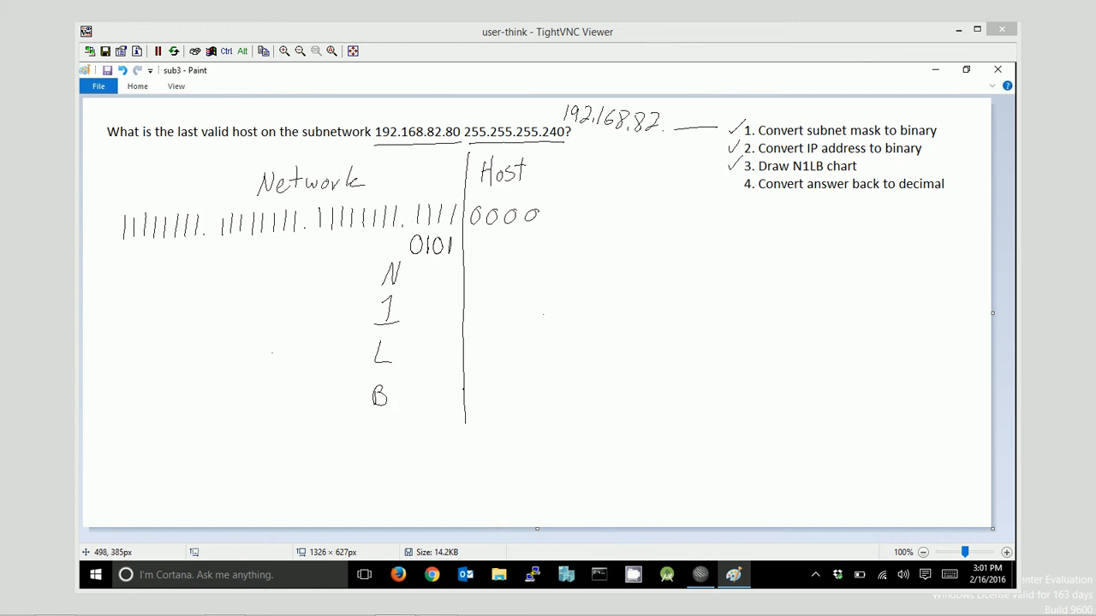
Write the network bits 0101 beside each of the N, 1, L and B rows
drag(411, 266, 425, 277)
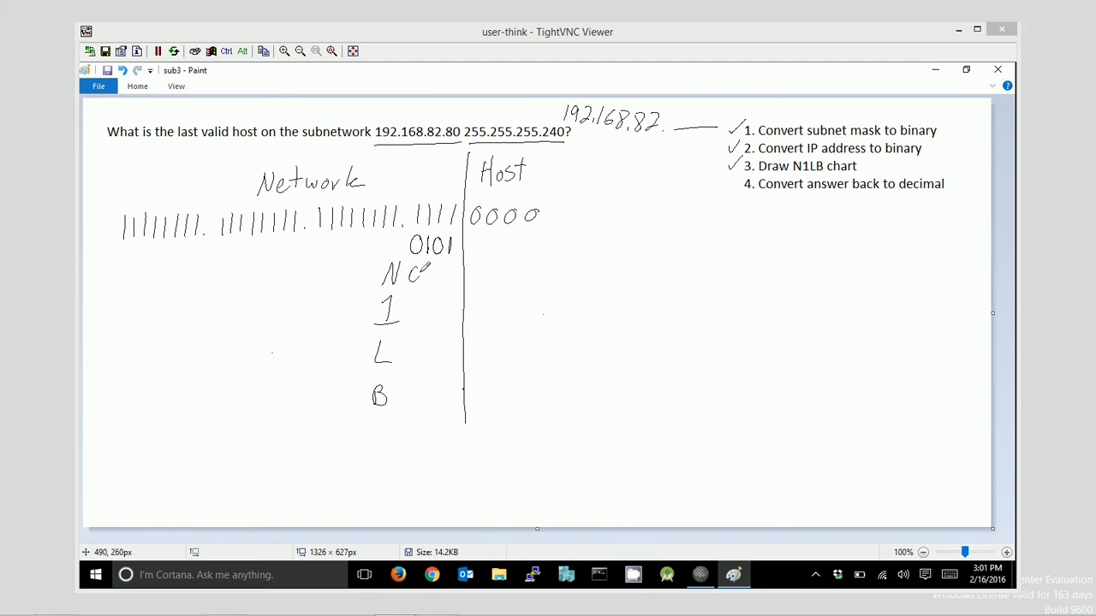
drag(402, 272, 453, 274)
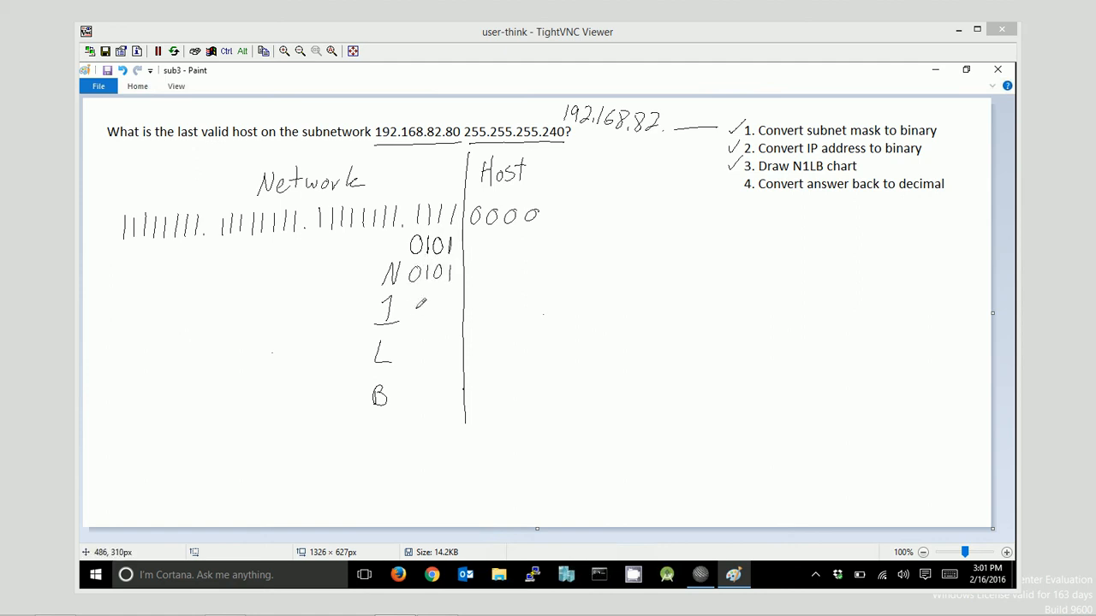
drag(408, 310, 458, 310)
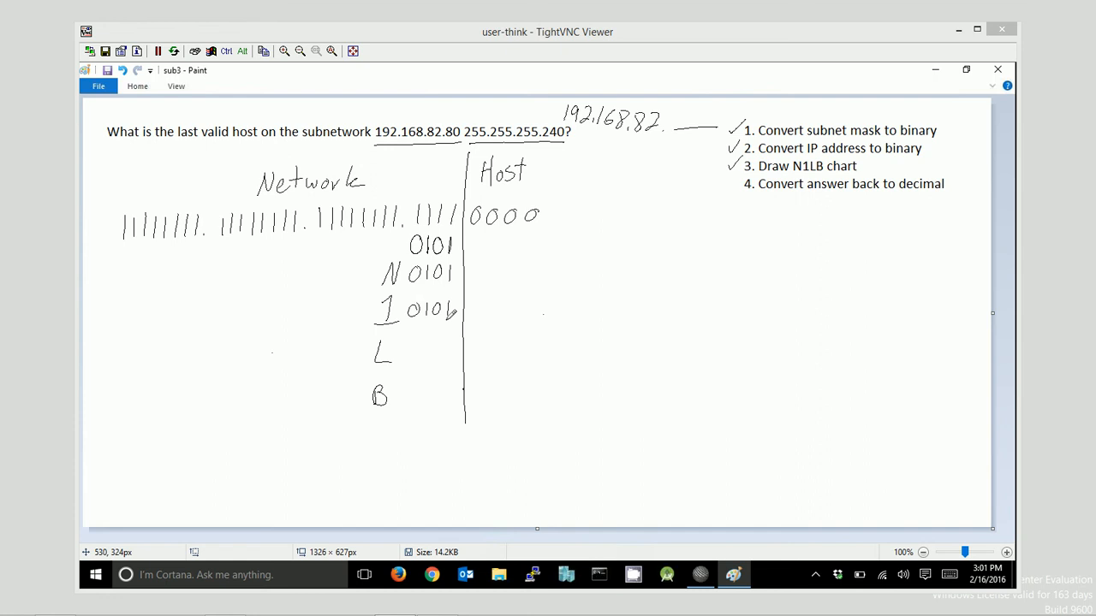
drag(408, 351, 454, 334)
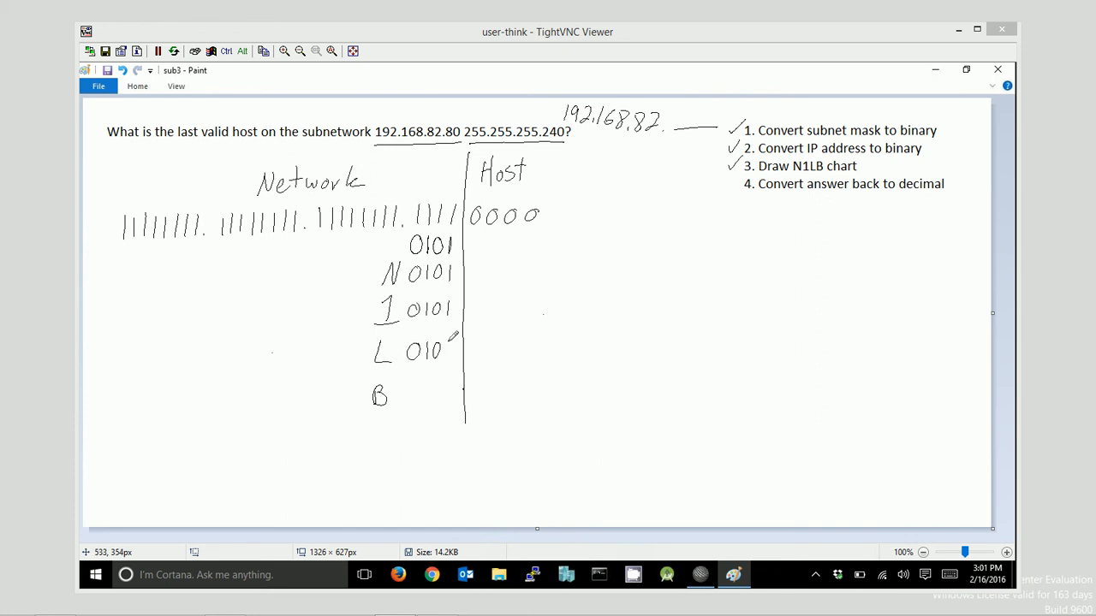
drag(407, 394, 445, 390)
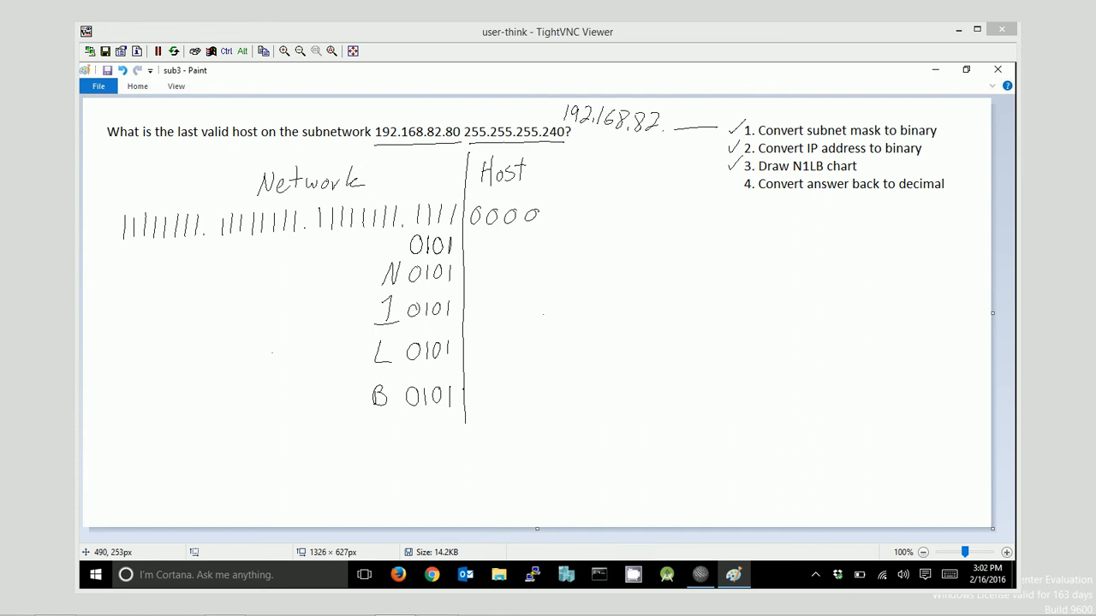
Fill host bits 0000, 0001, 1110, 1111 for N, 1, L, B with an arrow, and underline 'last'
drag(473, 266, 483, 277)
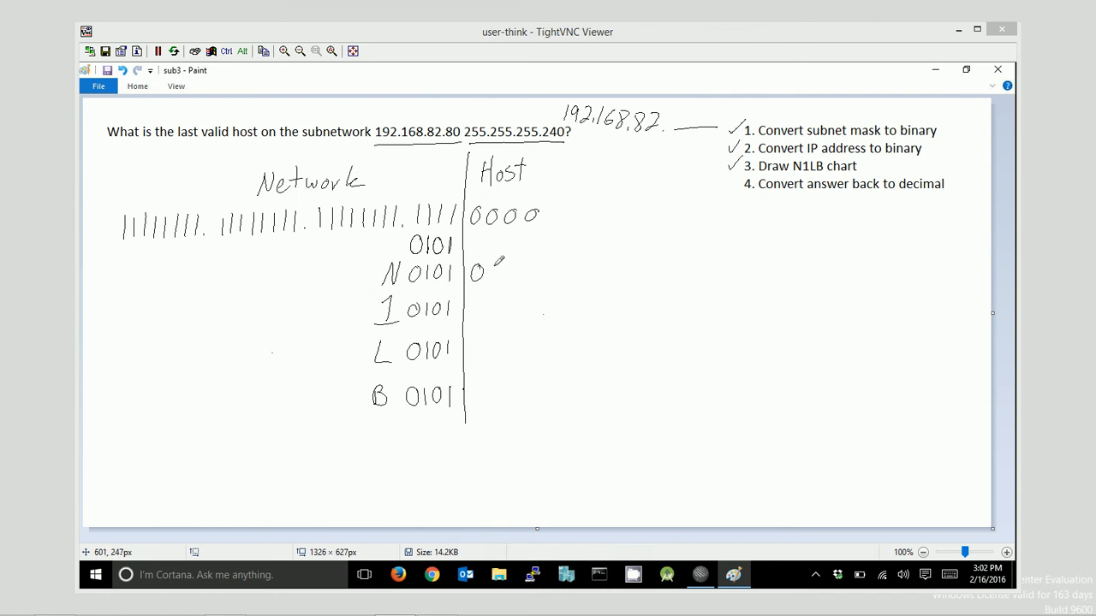
drag(488, 272, 534, 272)
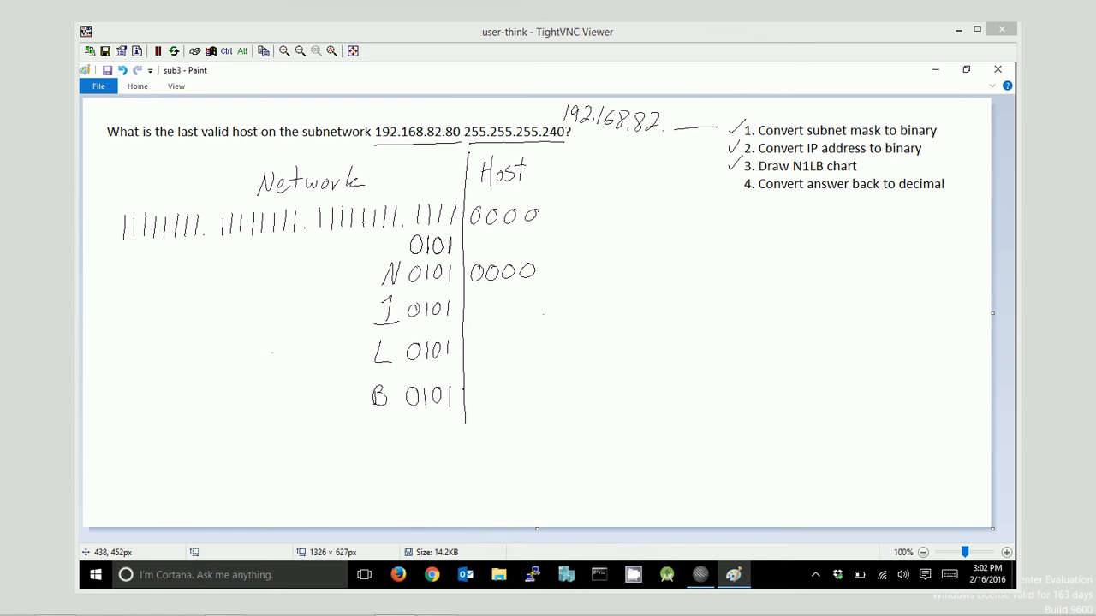
mouse_move(589, 122)
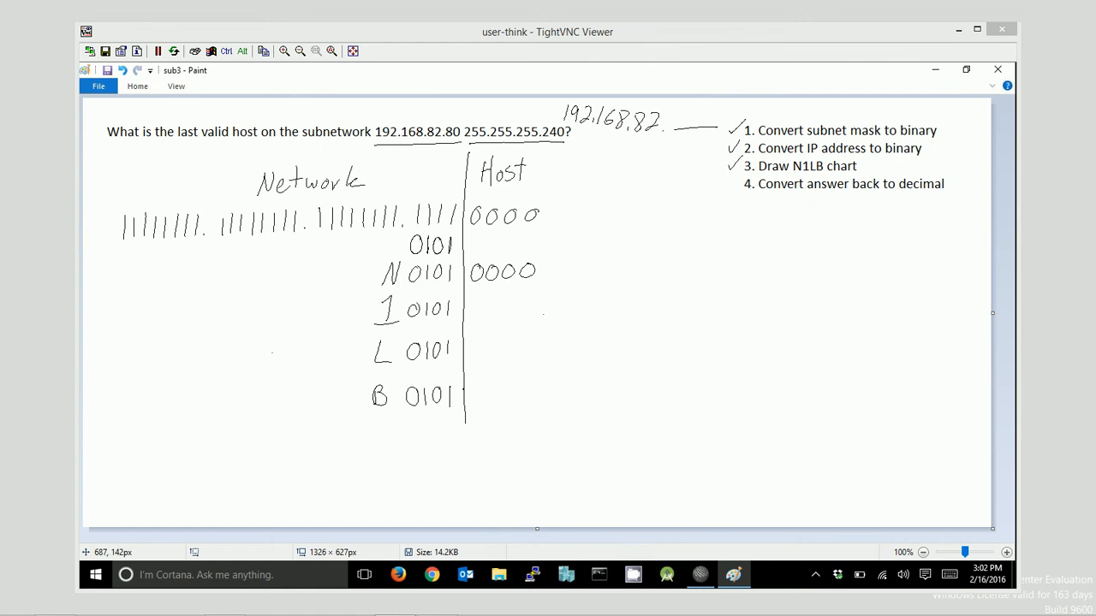
drag(476, 394, 500, 394)
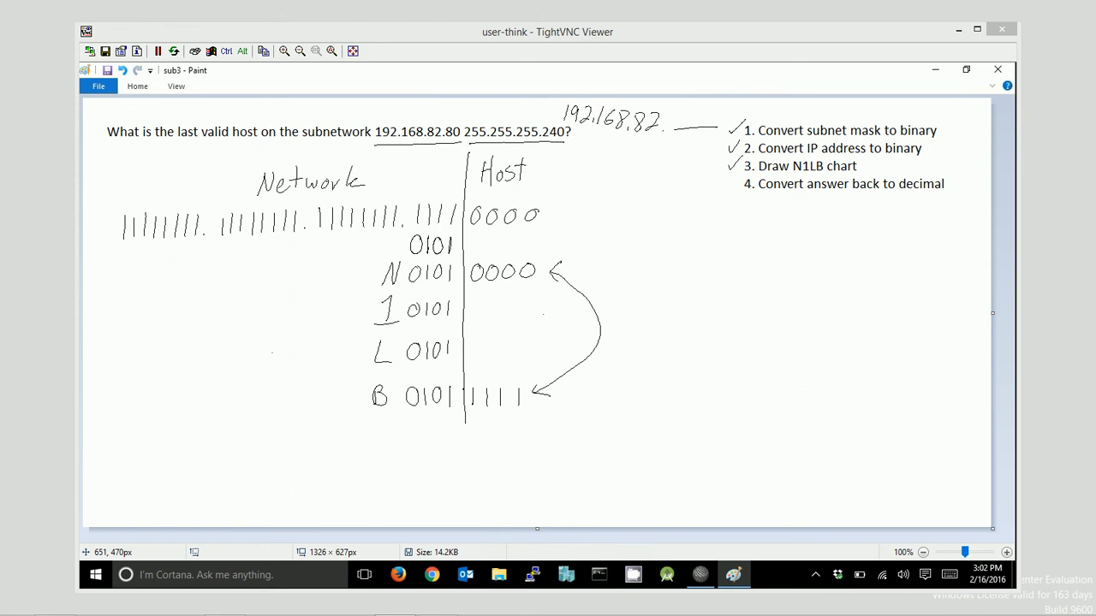
drag(469, 301, 481, 316)
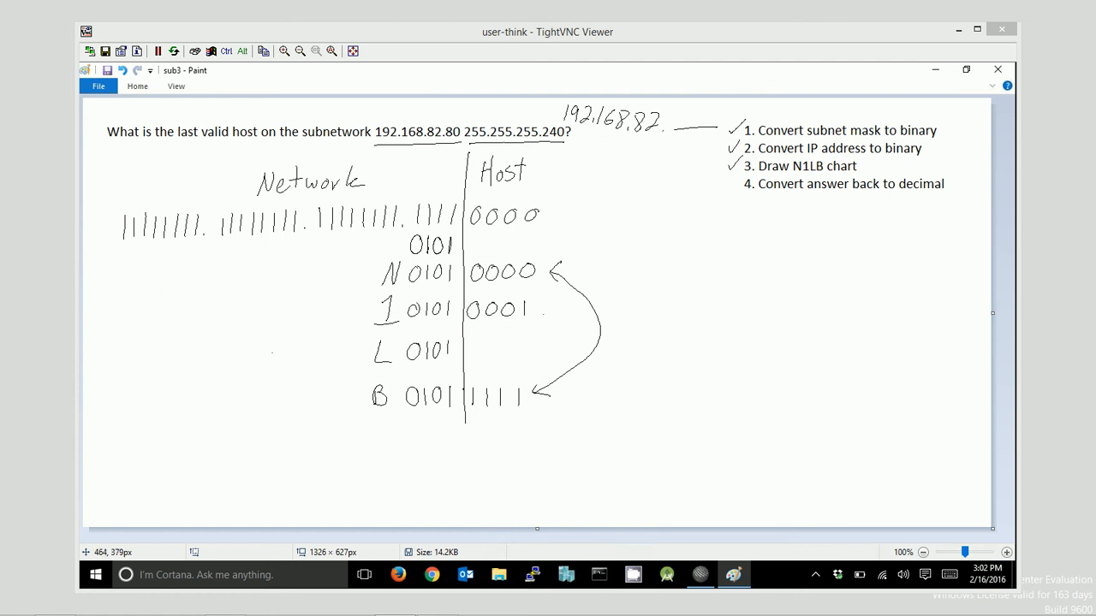
drag(469, 343, 514, 355)
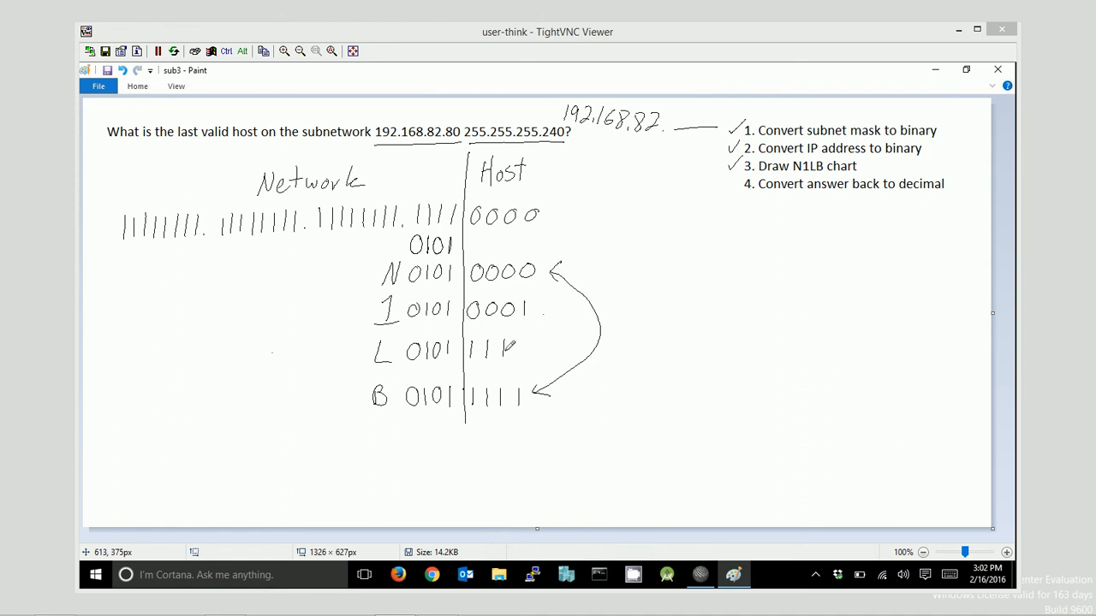
drag(511, 346, 527, 351)
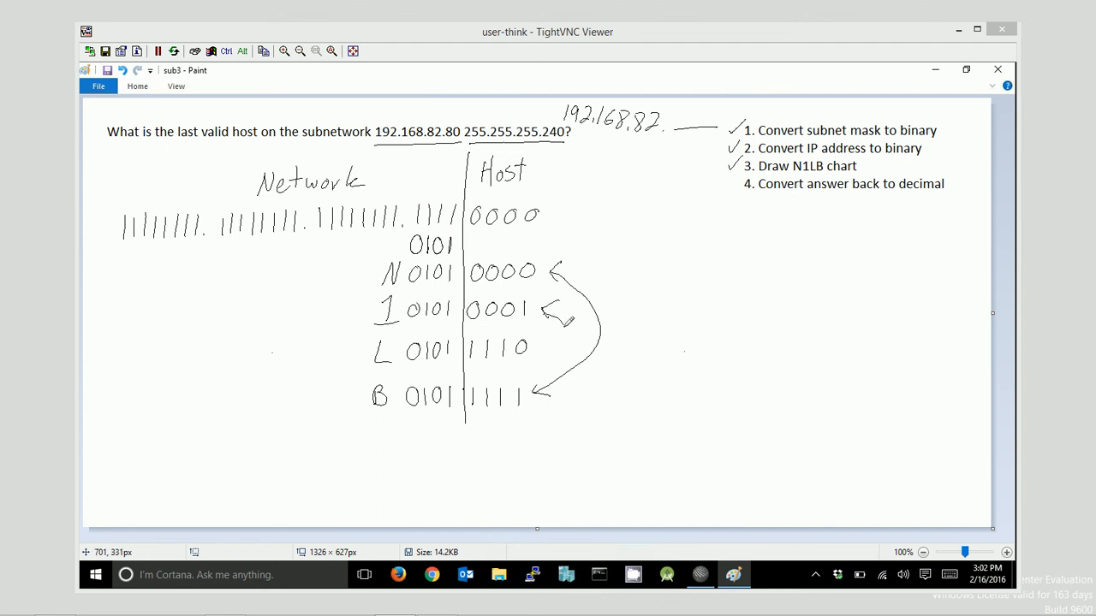
drag(565, 322, 540, 343)
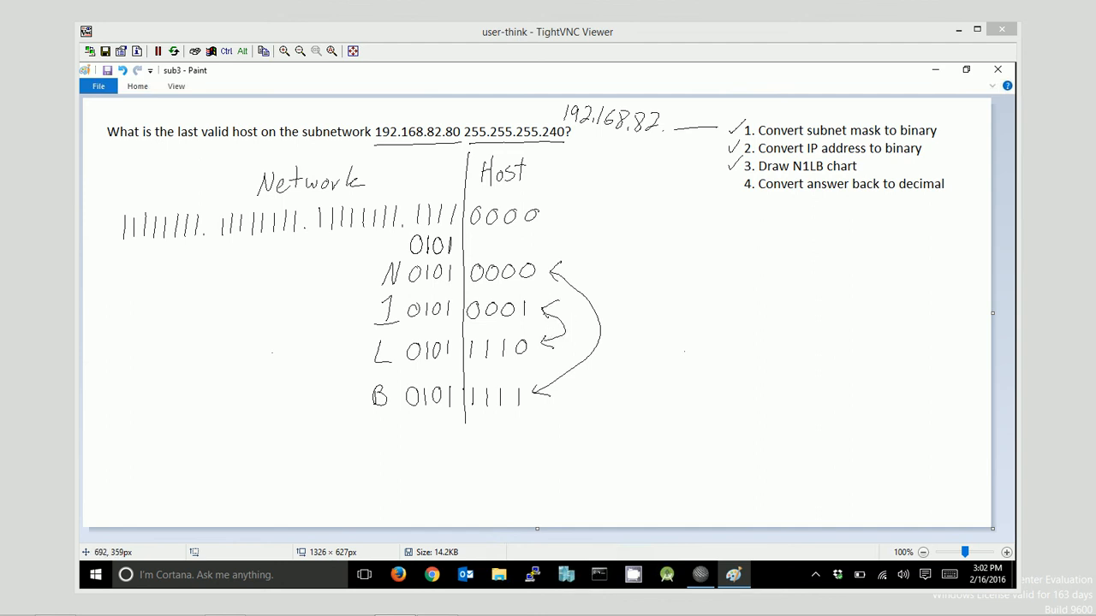
drag(179, 144, 261, 140)
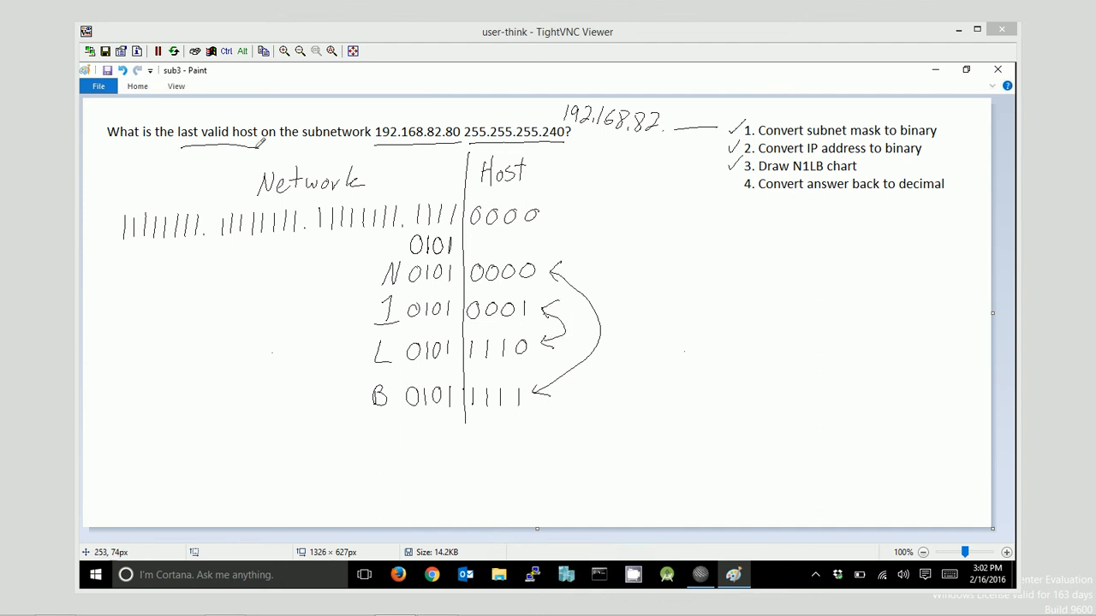
Circle the L row as the last host and sum its bits 64+16=80, 8, 4, 2 to 94
drag(274, 354, 360, 354)
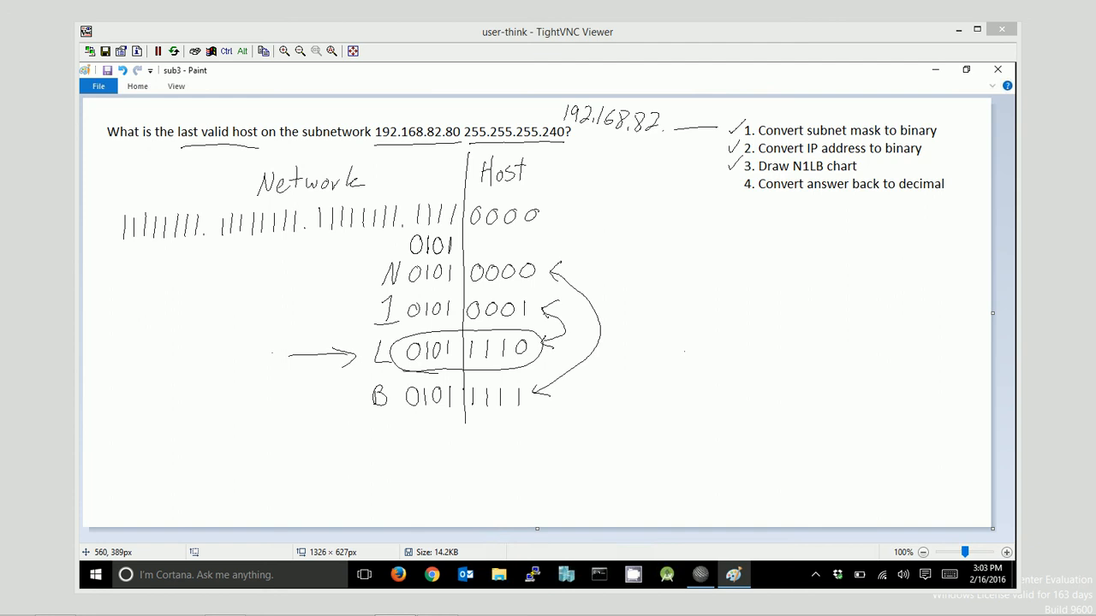
drag(702, 240, 710, 257)
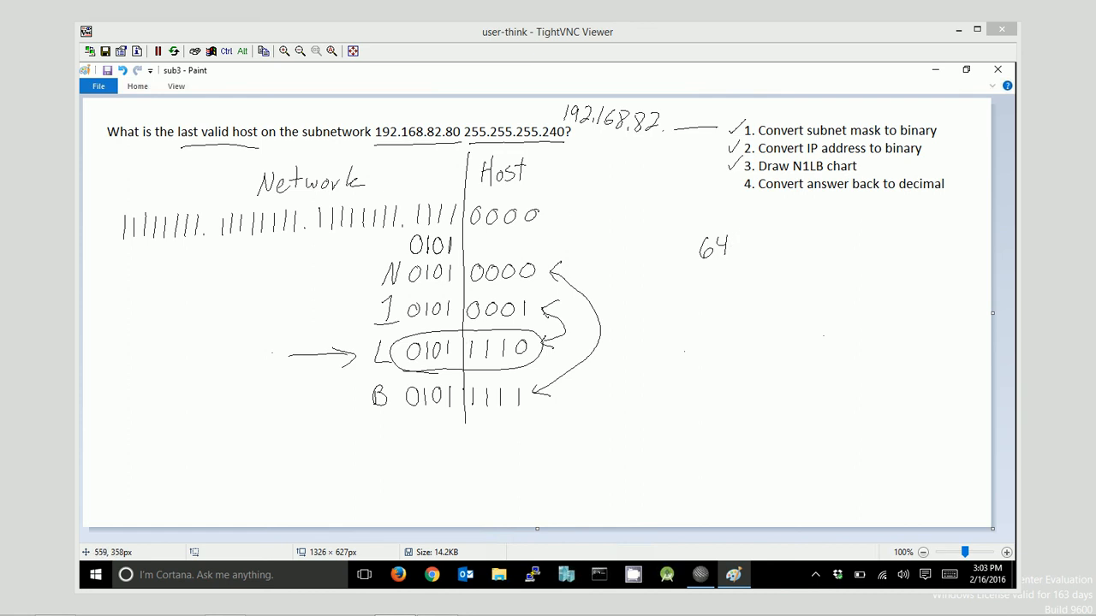
drag(699, 283, 723, 266)
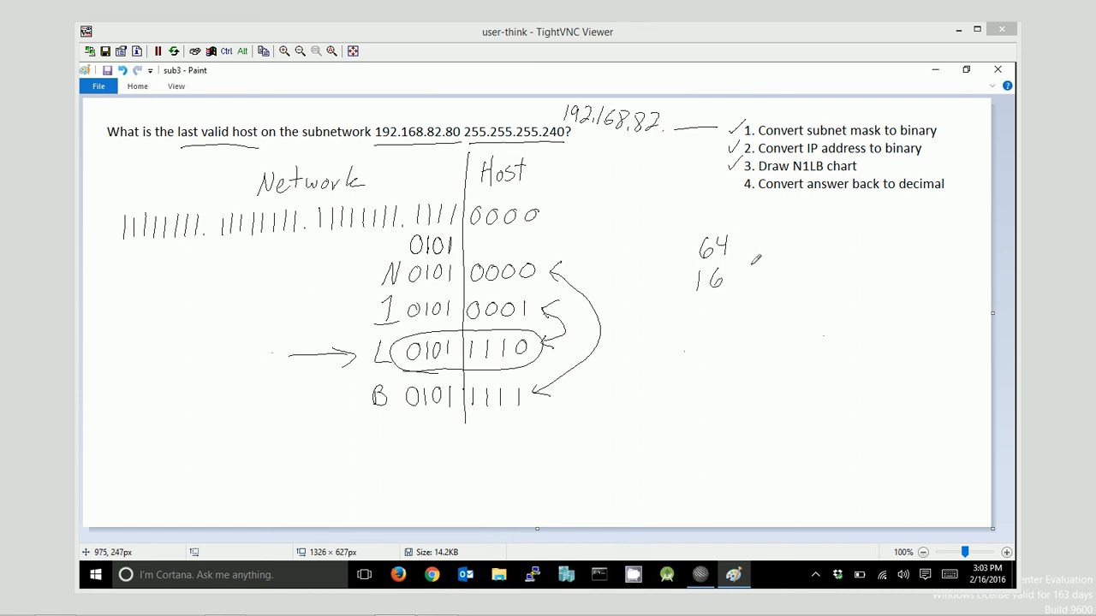
drag(745, 261, 796, 274)
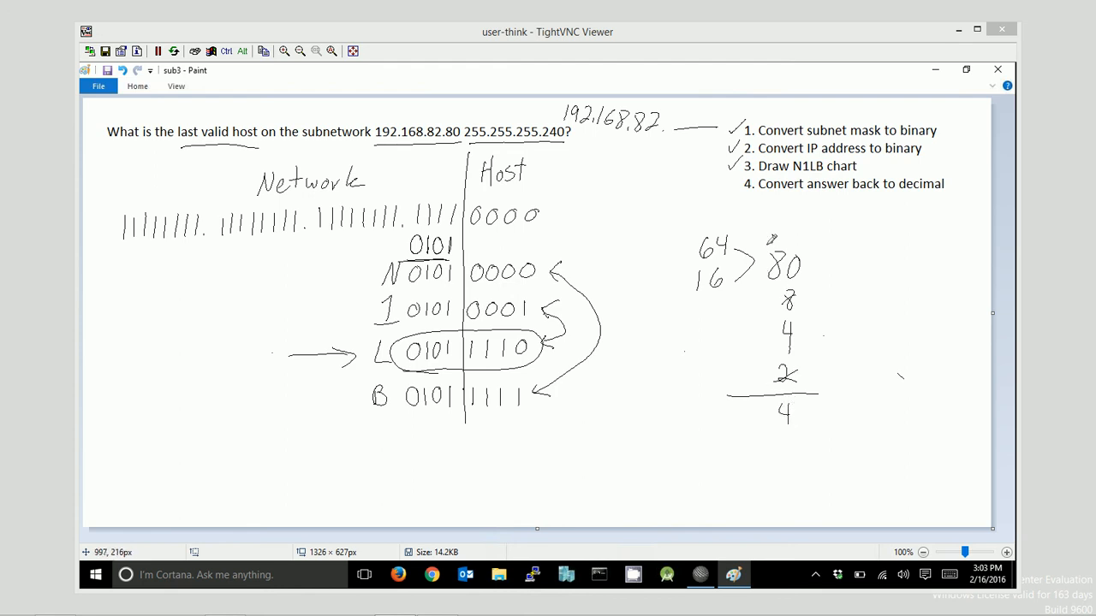
drag(768, 403, 757, 431)
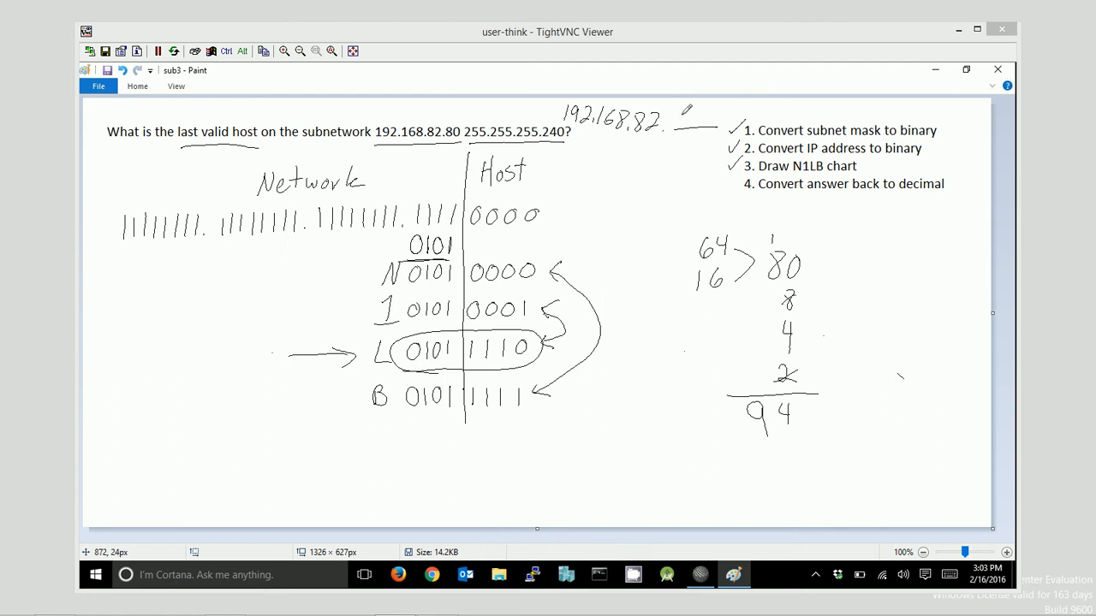
Write 94 after 192.168.82. at the top and mark the N row as even
drag(668, 111, 706, 124)
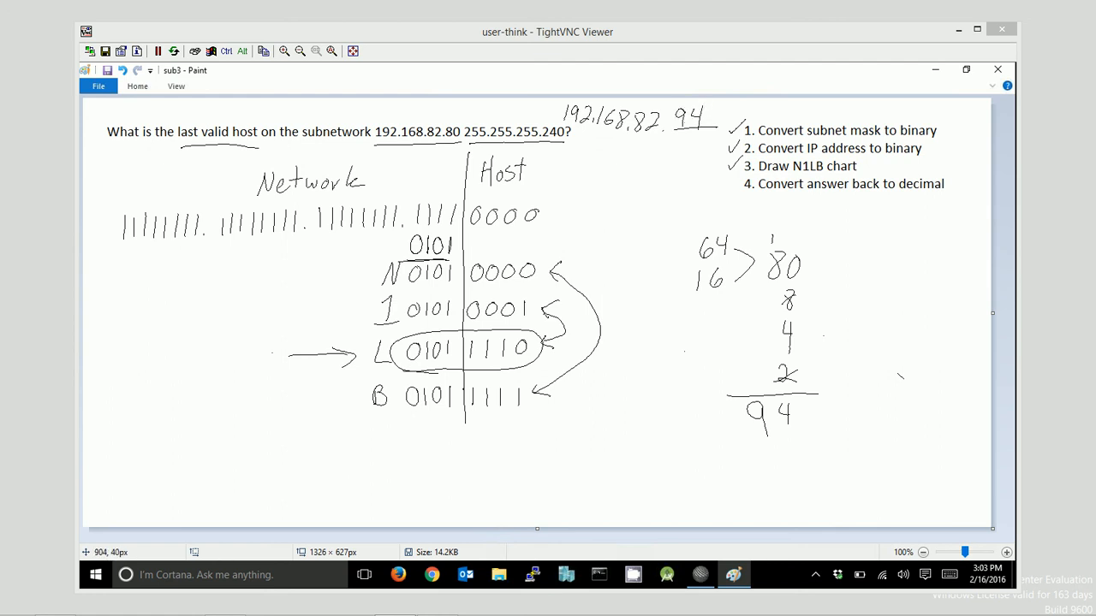
drag(603, 270, 618, 308)
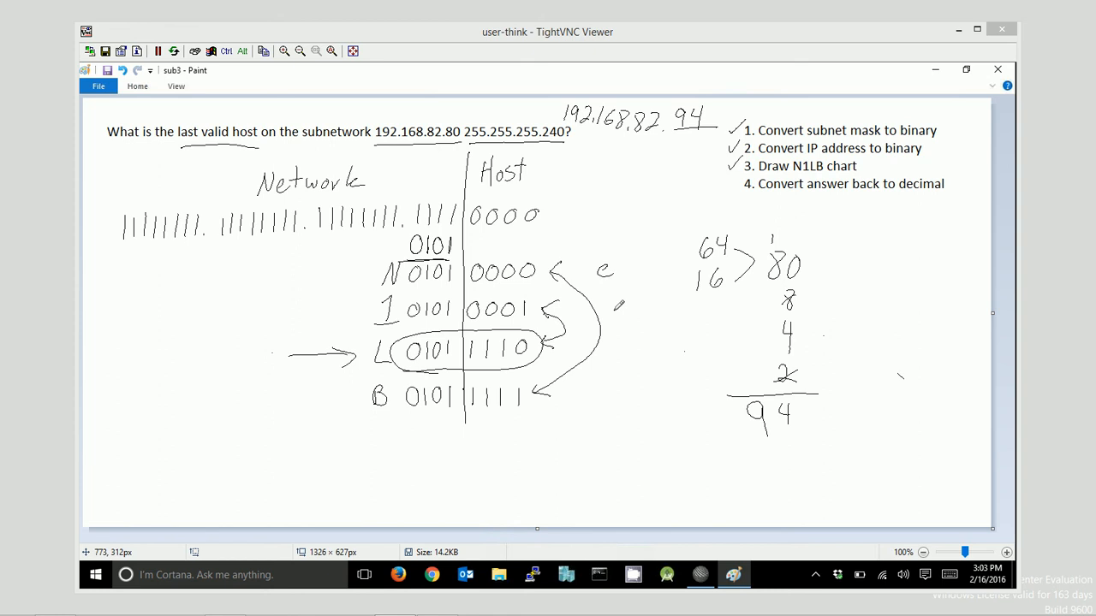
Write o, e, o beside the 1, L and B rows as the parity check
drag(608, 308, 613, 353)
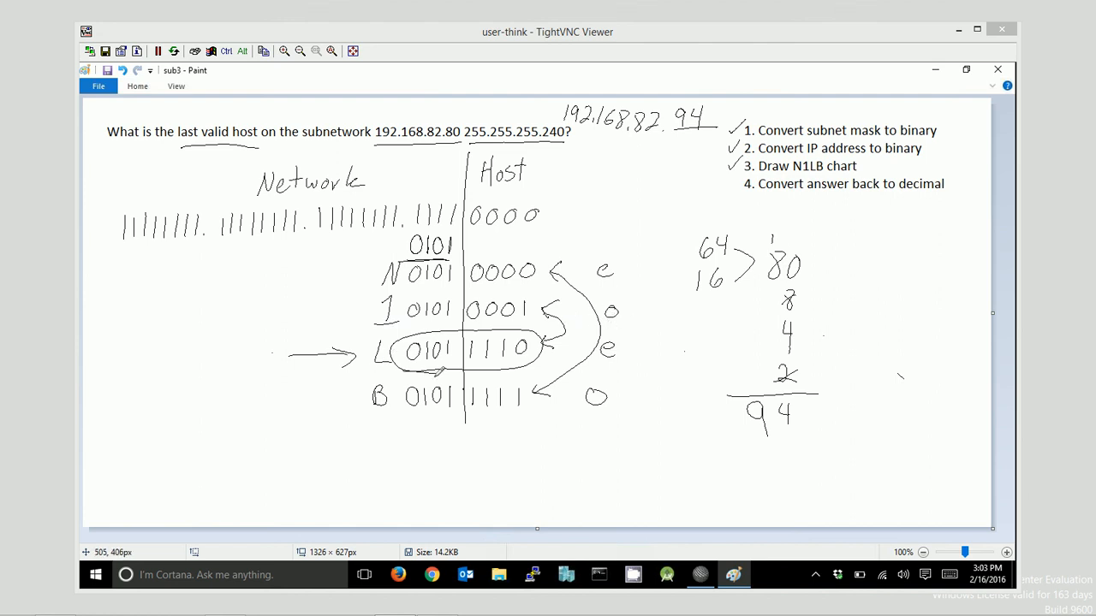
mouse_move(664, 317)
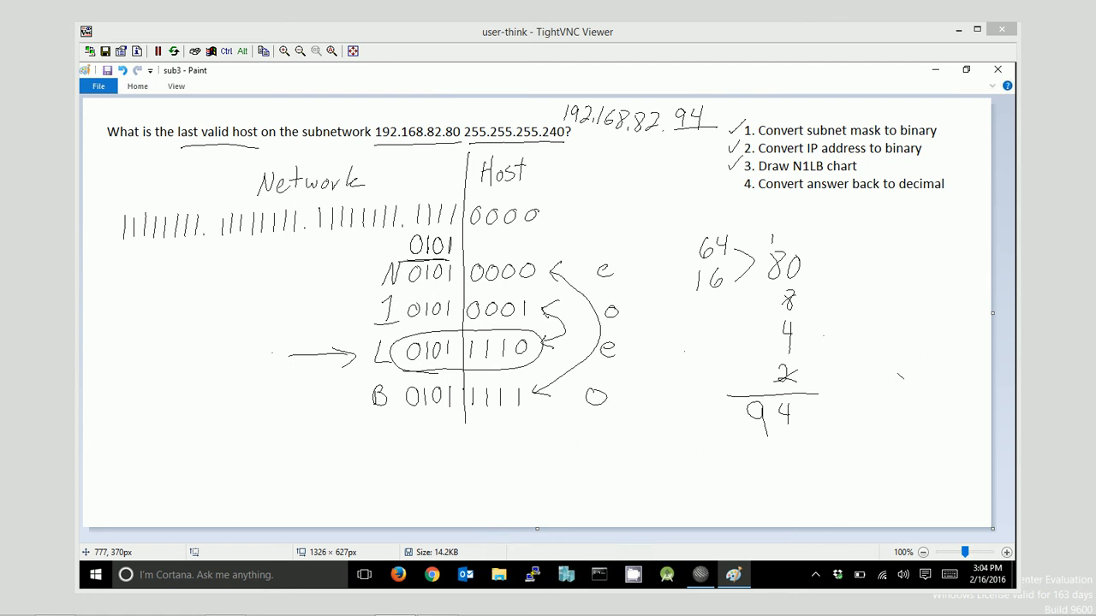
mouse_move(768, 408)
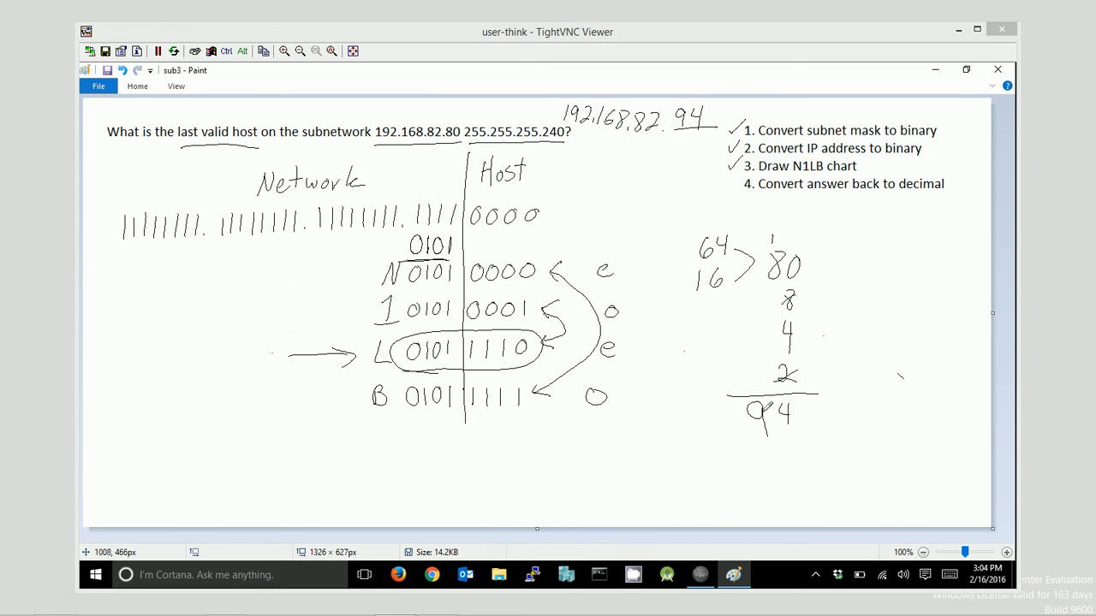